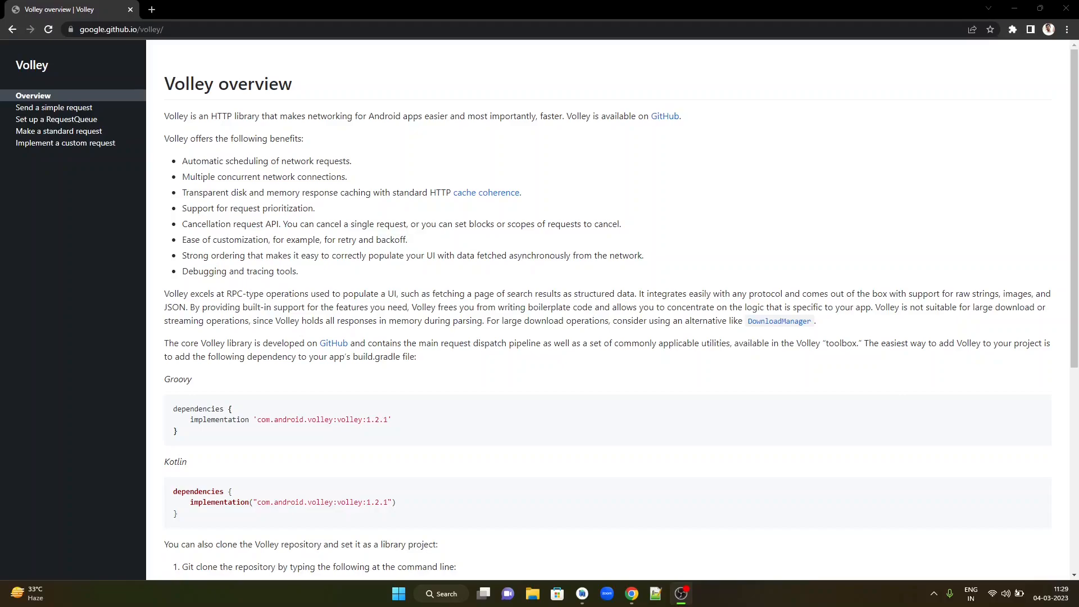
mouse_move(227, 116)
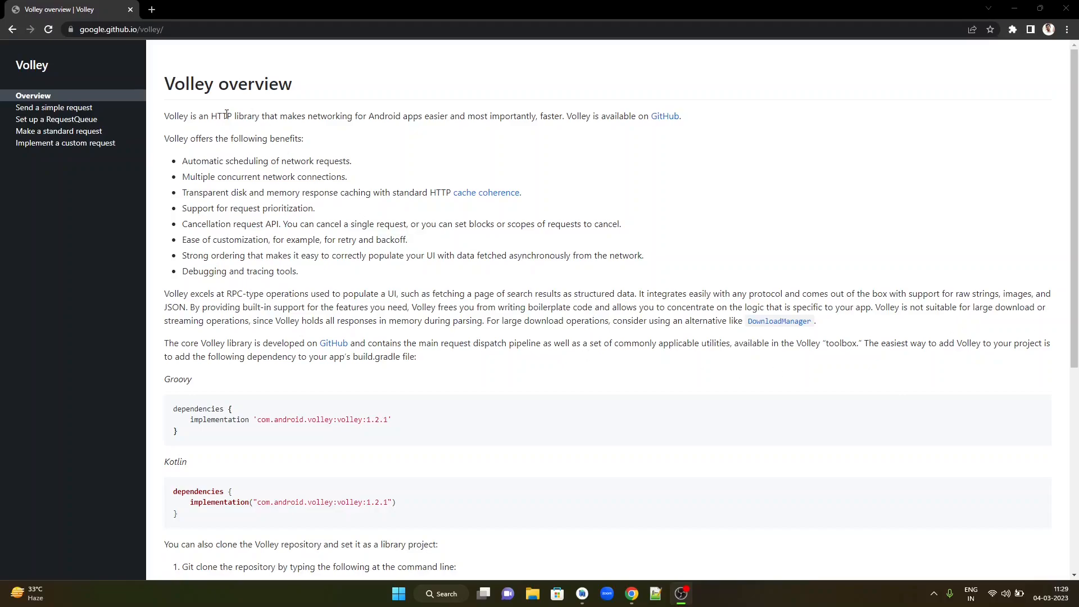
mouse_move(474, 158)
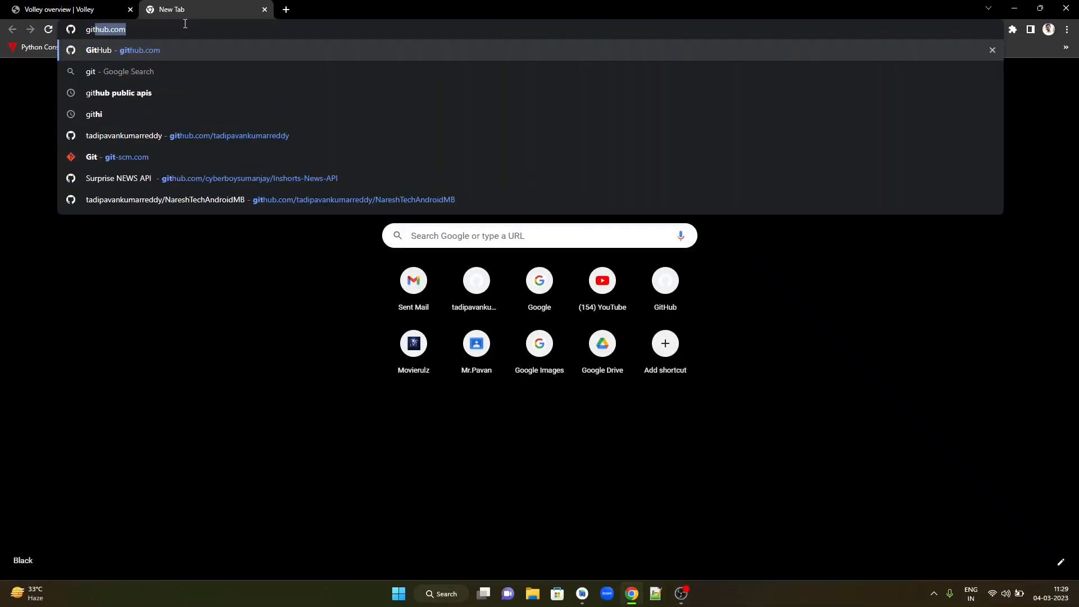
Step: Search Google for 'github public apis' in a new tab
text(github public ap)
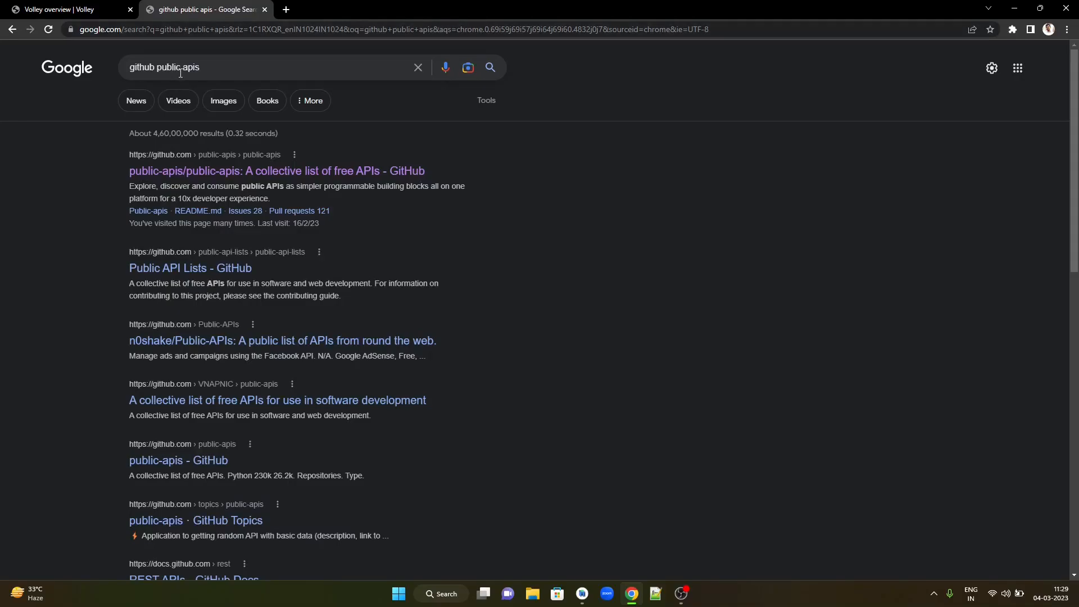
mouse_move(176, 171)
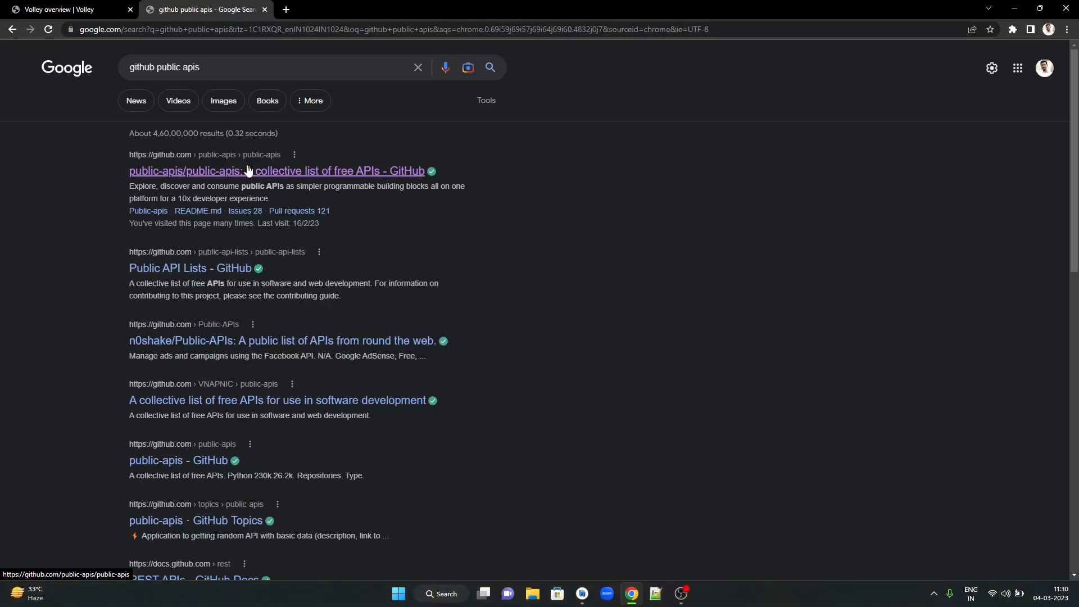
Step: Open the public-apis GitHub repository and jump to its News section
click(243, 171)
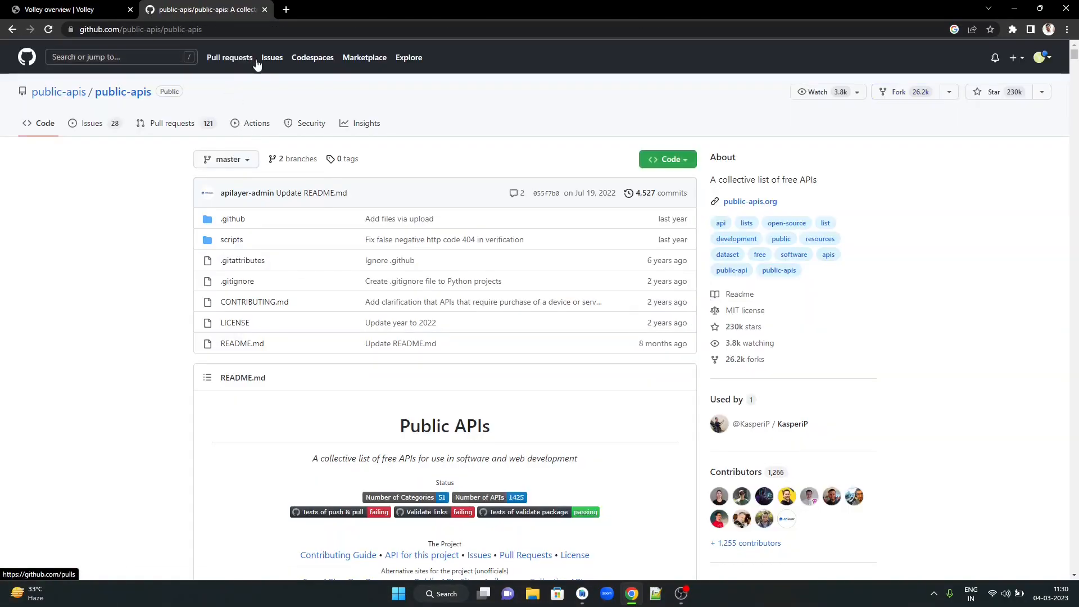
scroll(down, 3)
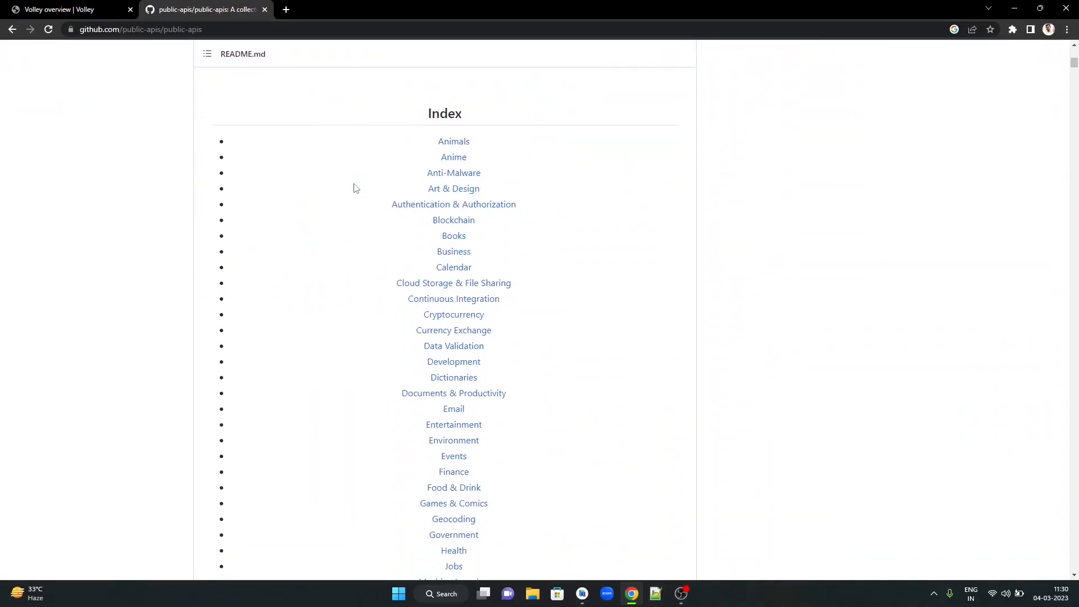
mouse_move(387, 401)
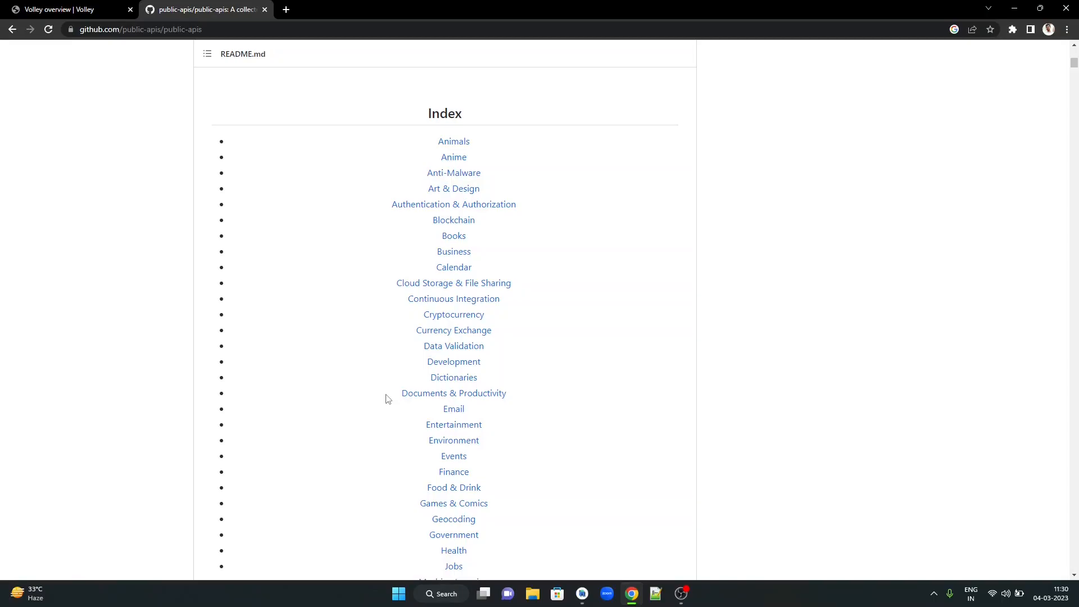
scroll(down, 3)
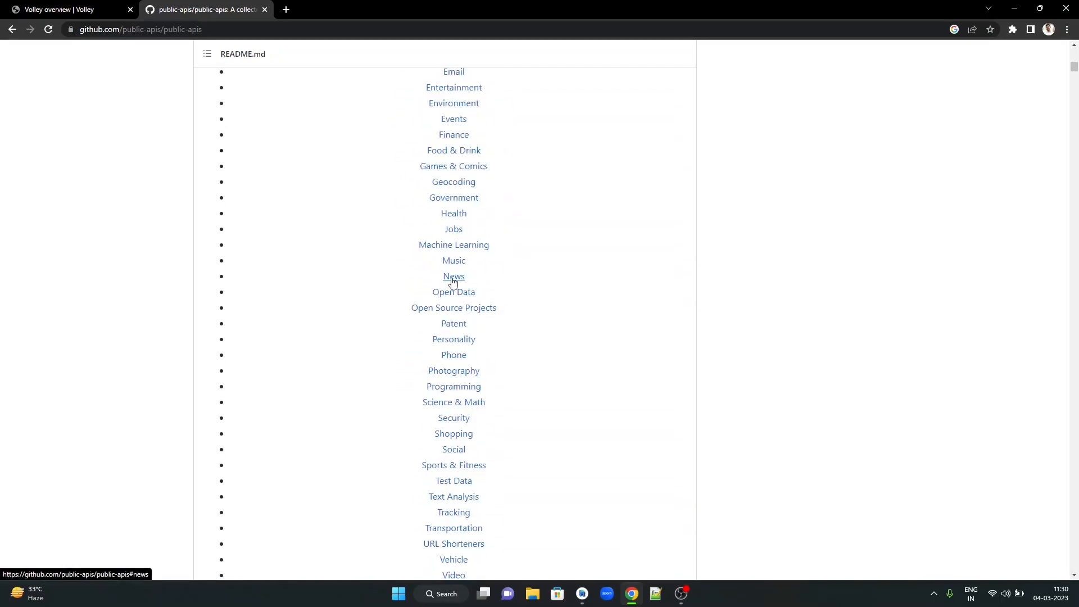
click(454, 277)
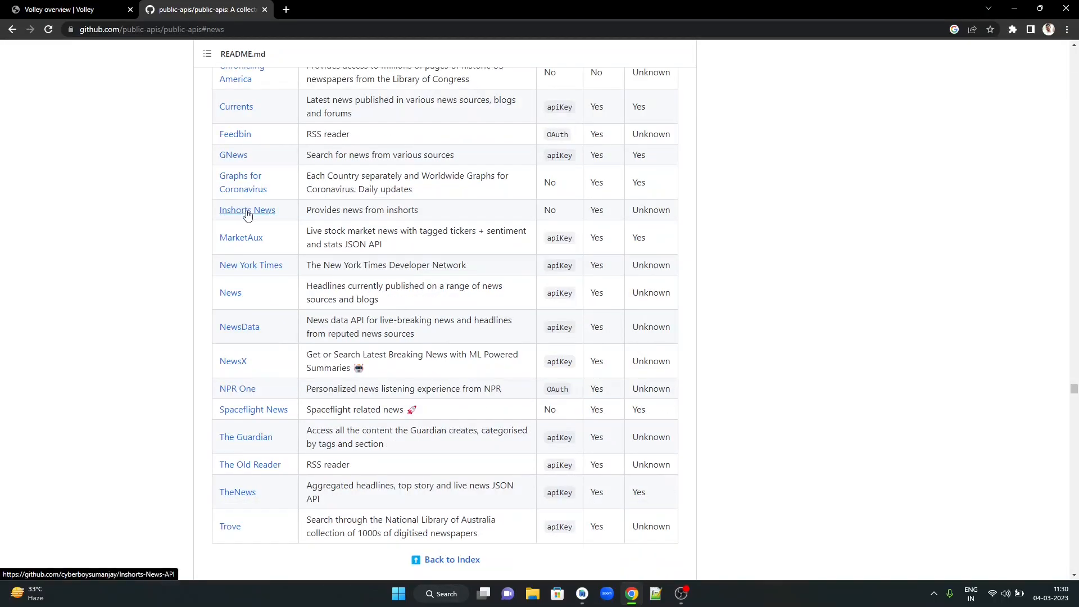
Step: Open the Inshorts-News-API repository and scroll its README to the usage examples
click(247, 210)
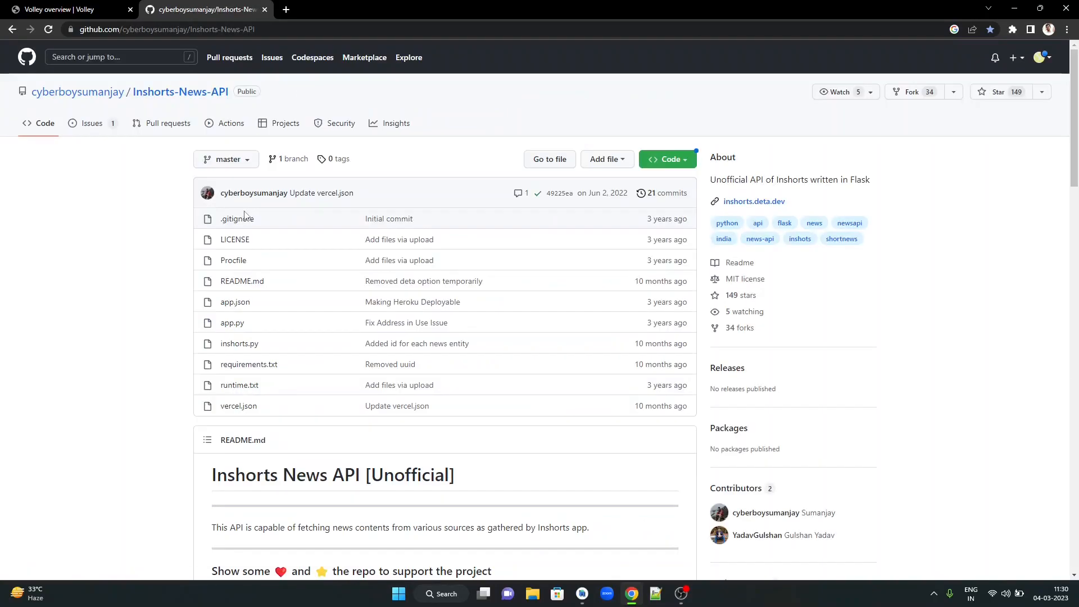
mouse_move(311, 260)
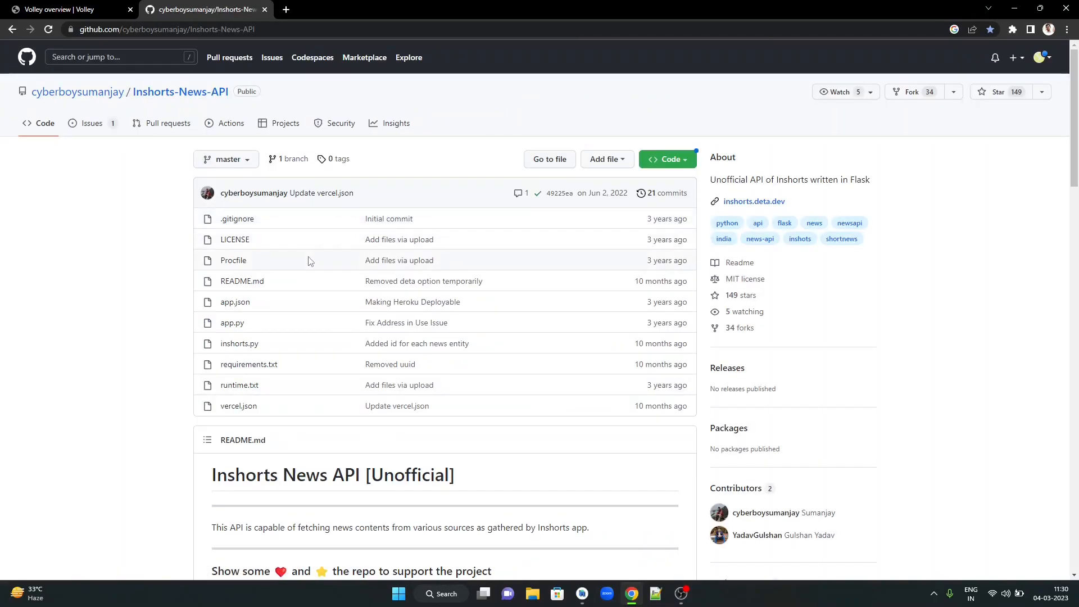
scroll(down, 3)
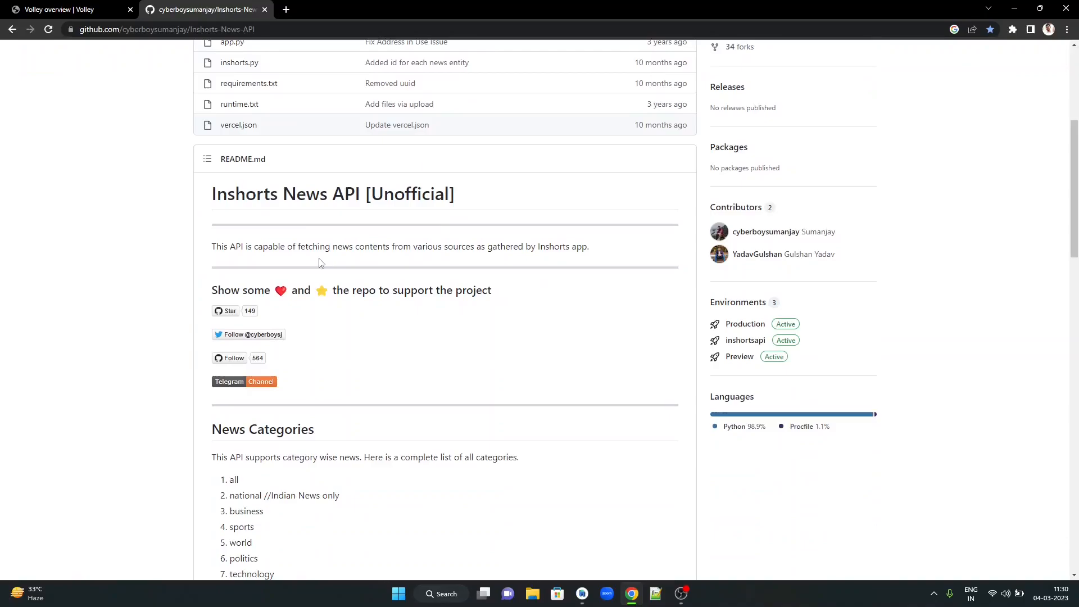
mouse_move(413, 366)
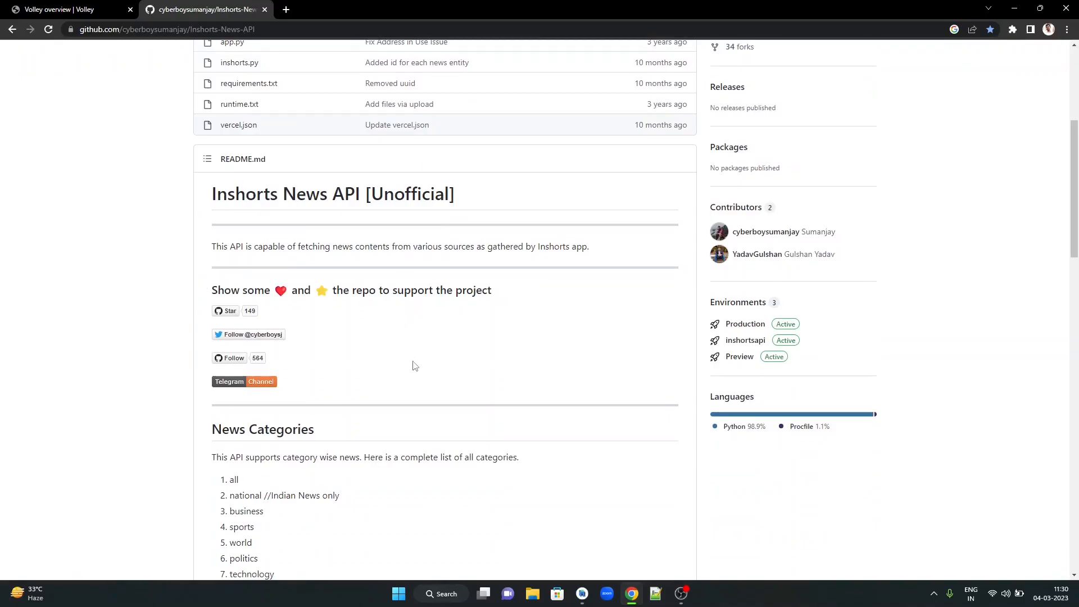
mouse_move(341, 329)
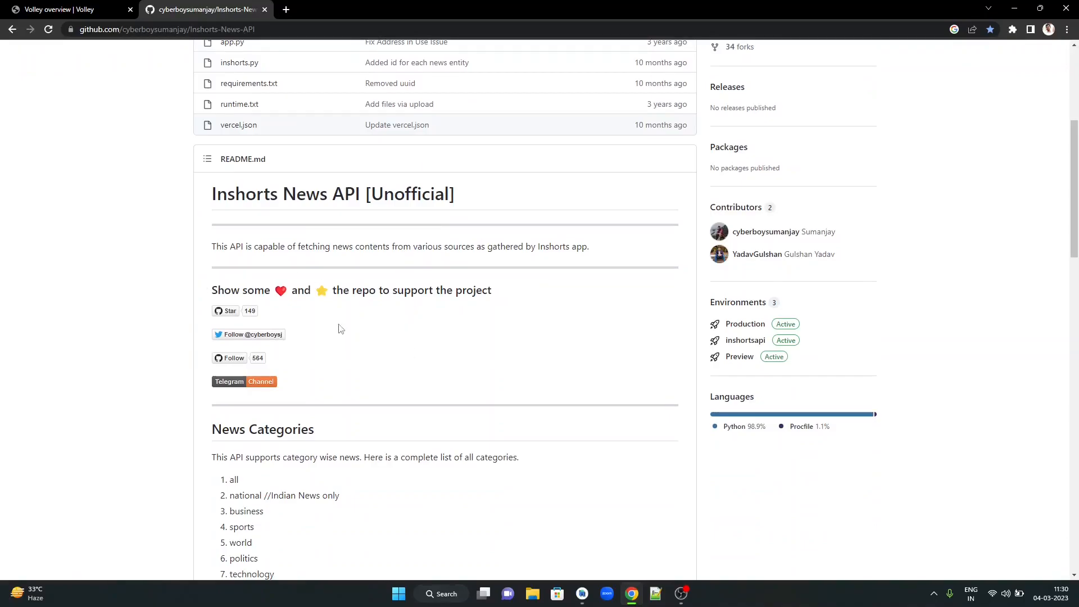
mouse_move(387, 241)
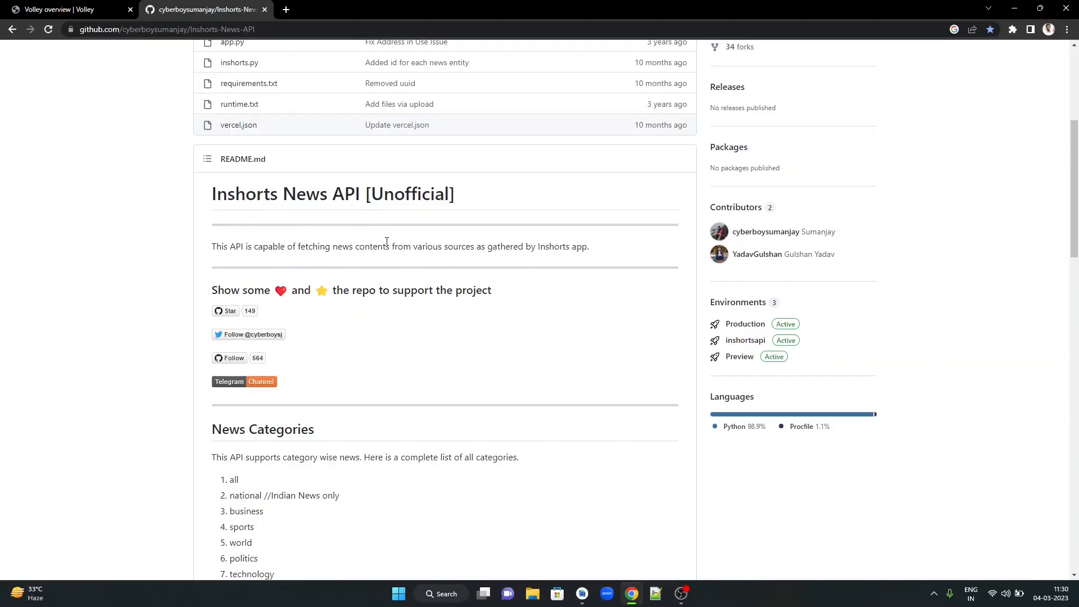
mouse_move(419, 372)
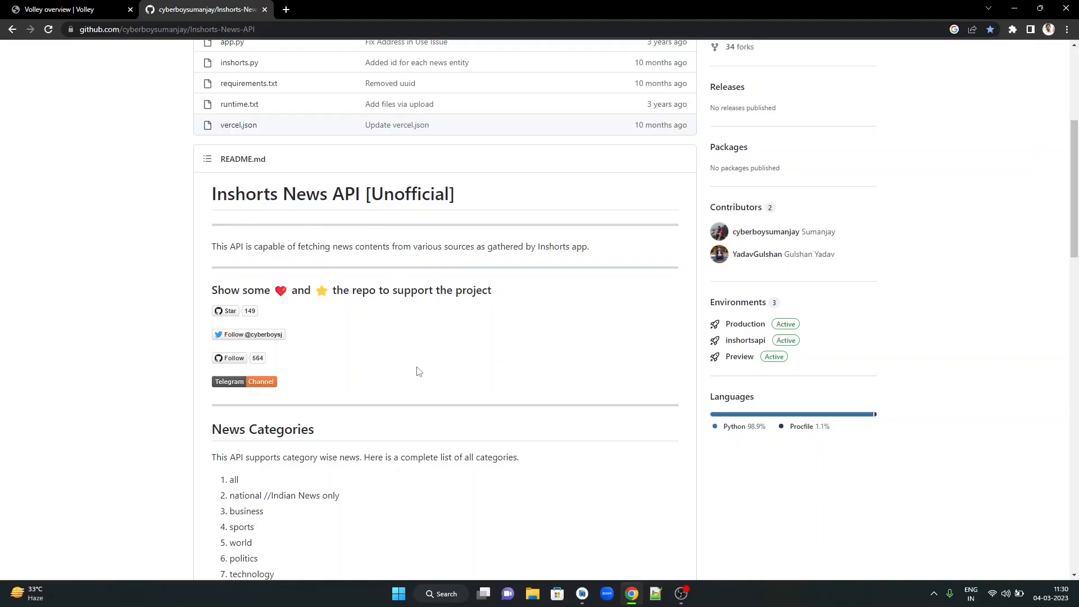
scroll(down, 3)
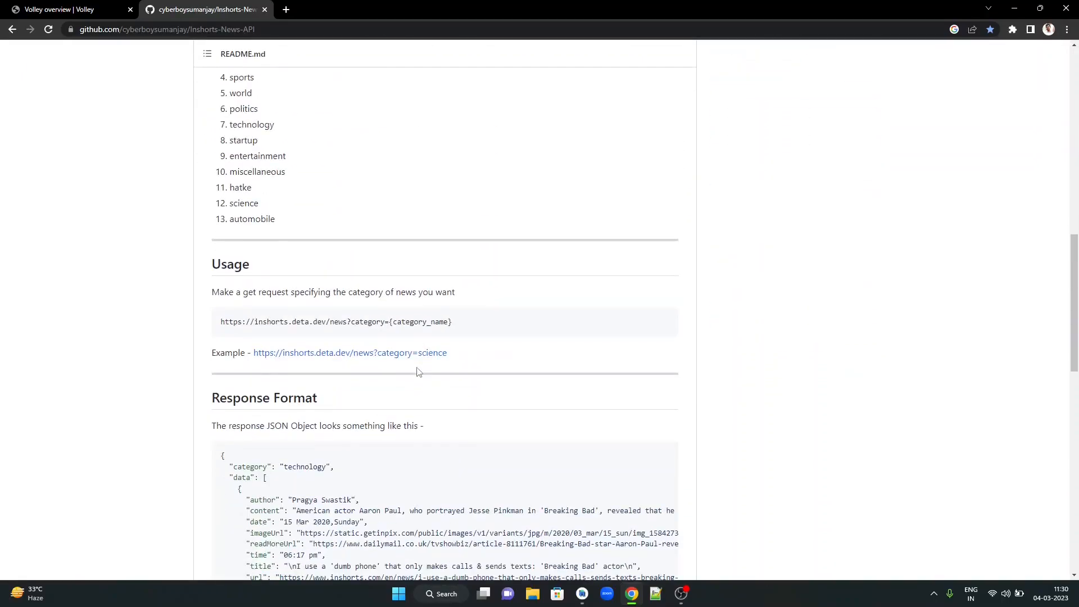
Step: Load the example news endpoint, changing category from science to technology
click(349, 352)
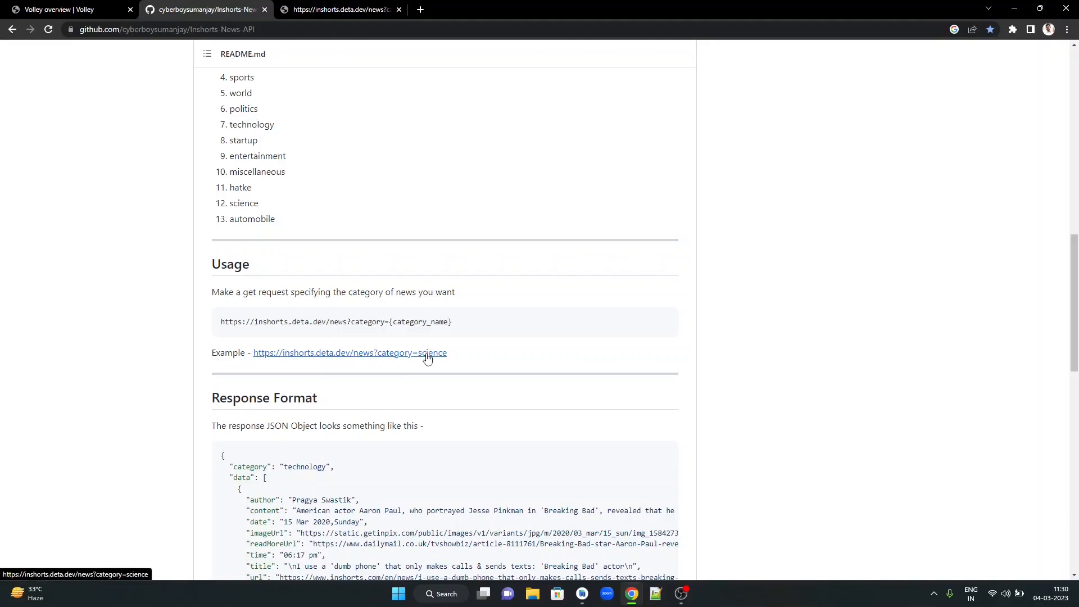
mouse_move(325, 25)
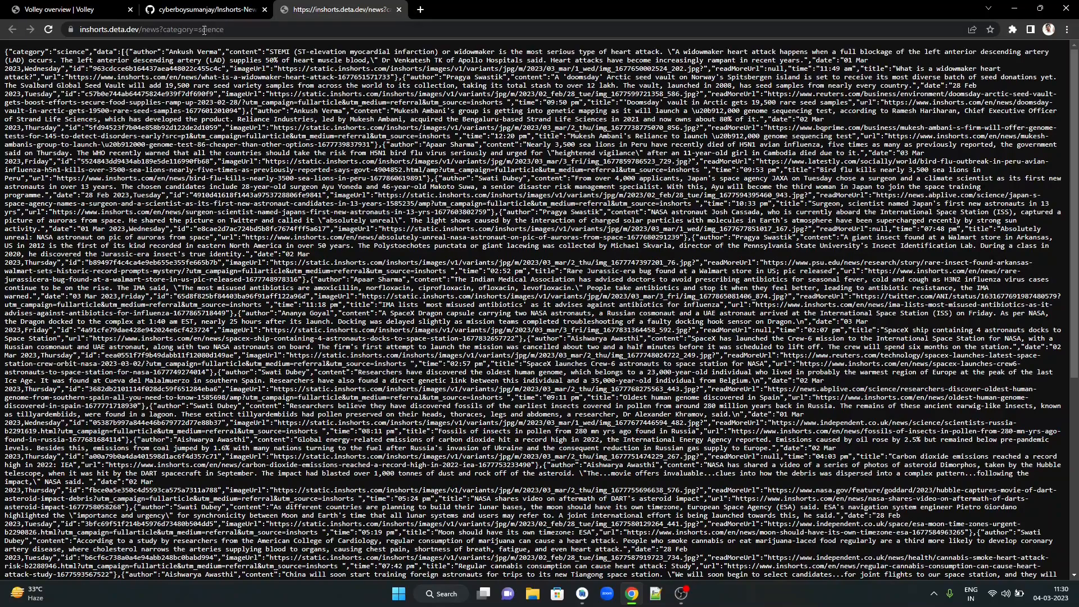
text(technology)
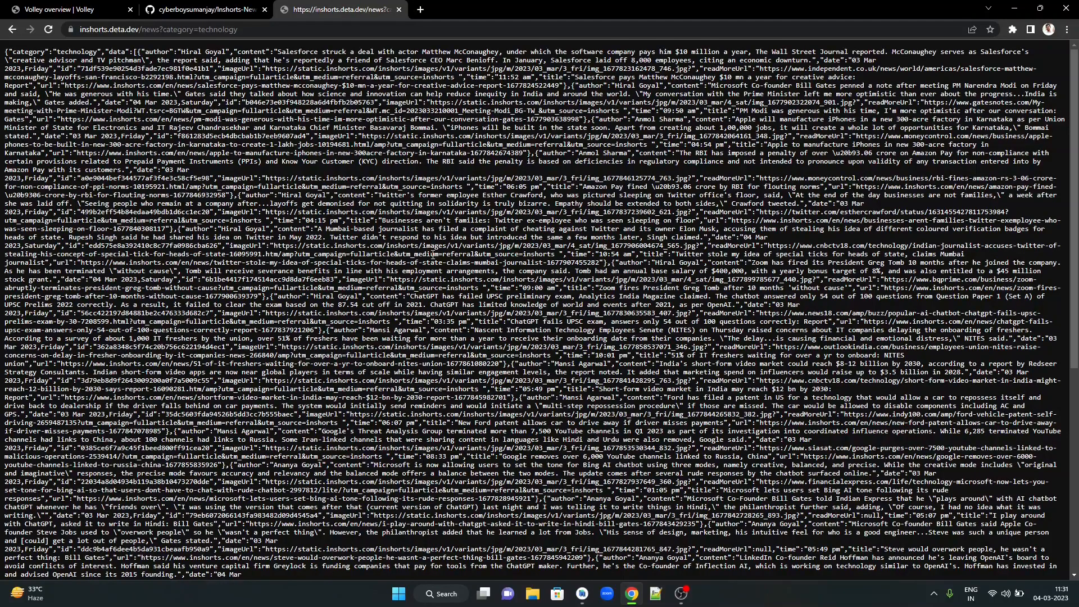
Step: Return to the Inshorts-News-API README tab showing the news categories
click(203, 10)
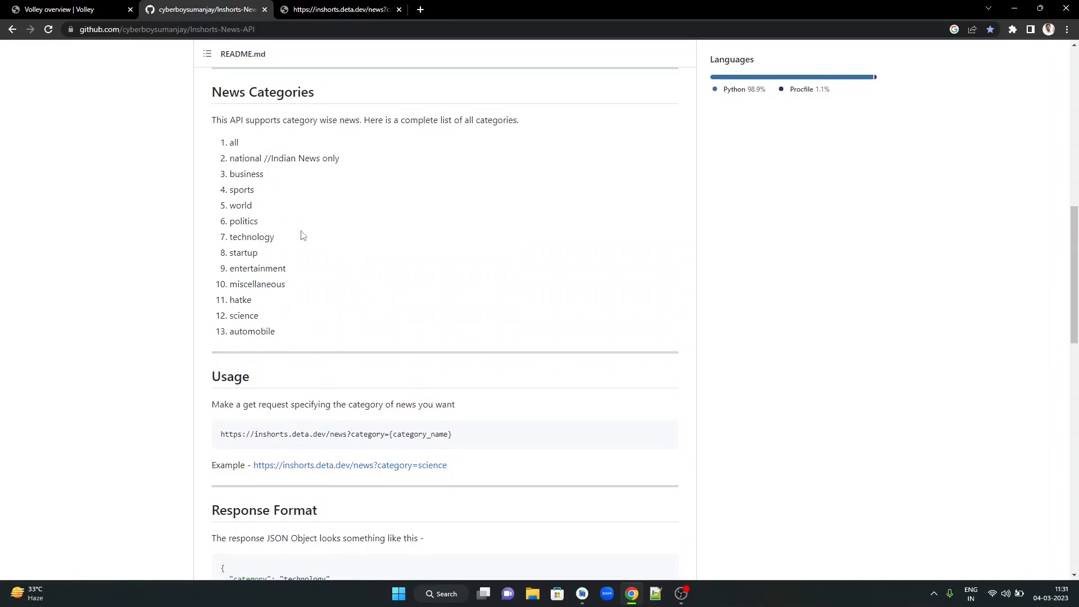
mouse_move(282, 341)
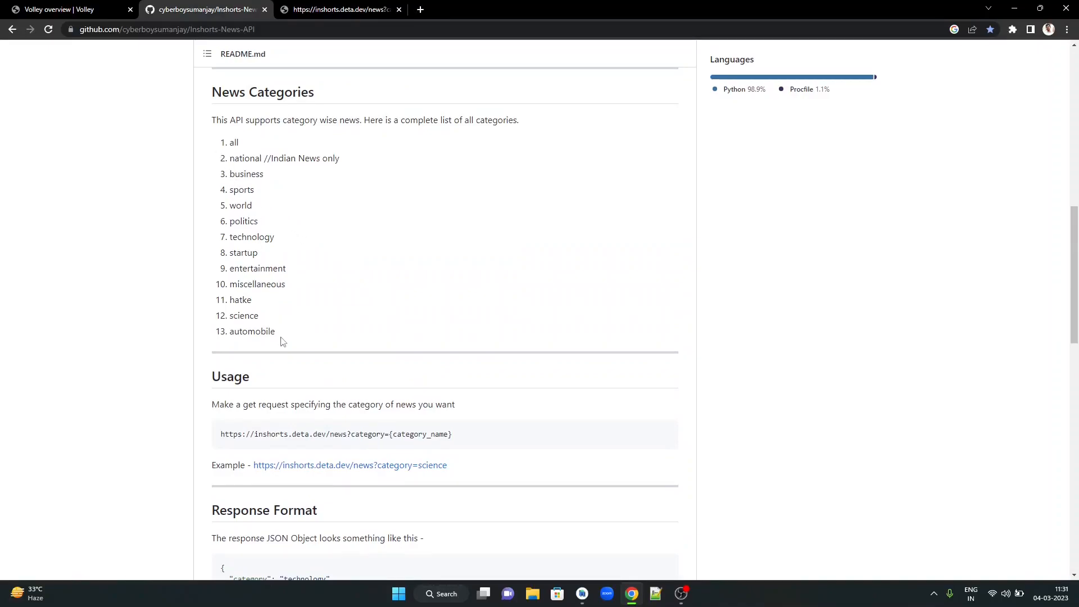
mouse_move(254, 317)
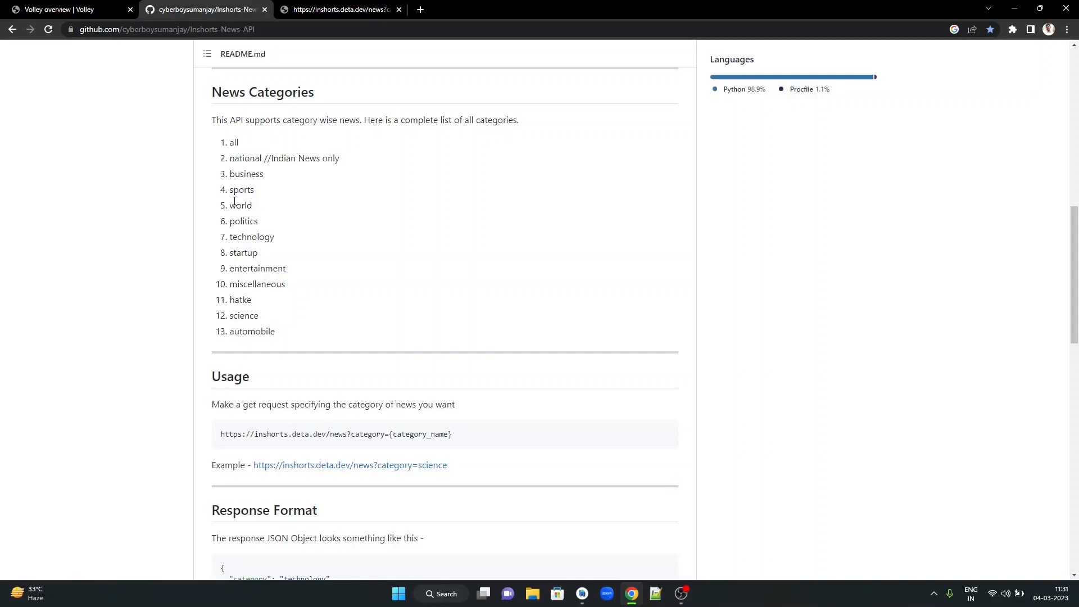
mouse_move(298, 369)
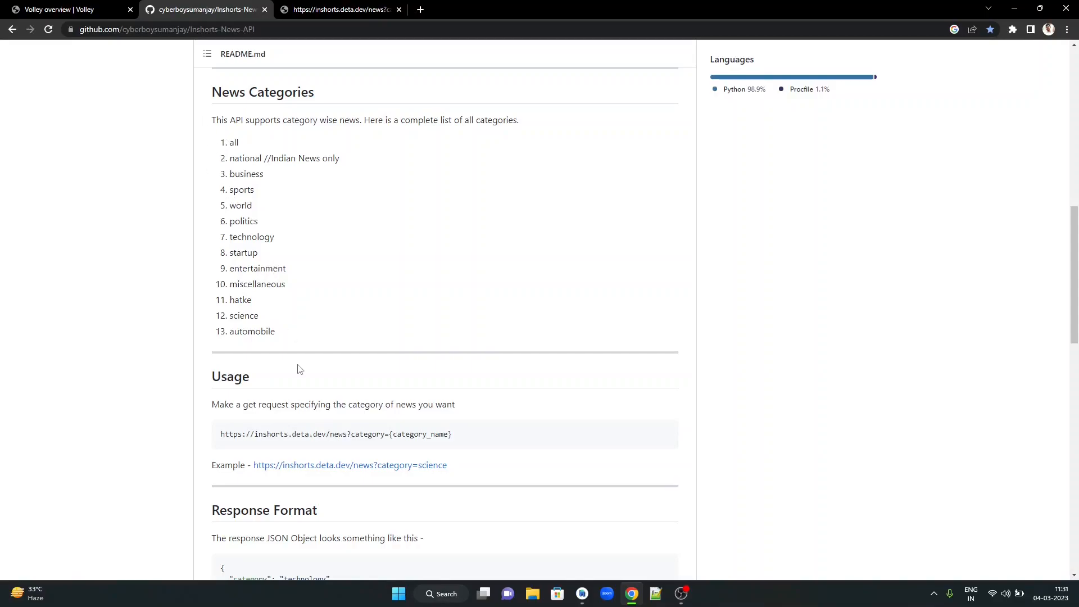
click(581, 593)
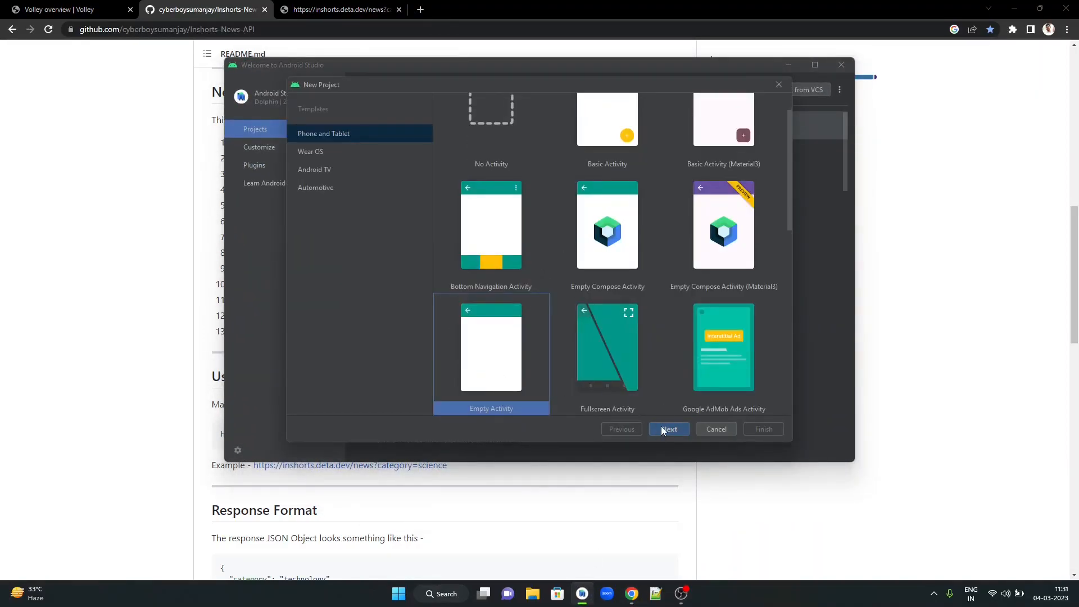
Step: Create the 'Inshorts unofficial' Empty Activity project in Java with minimum API 23
click(669, 429)
text(Inshorts unoff)
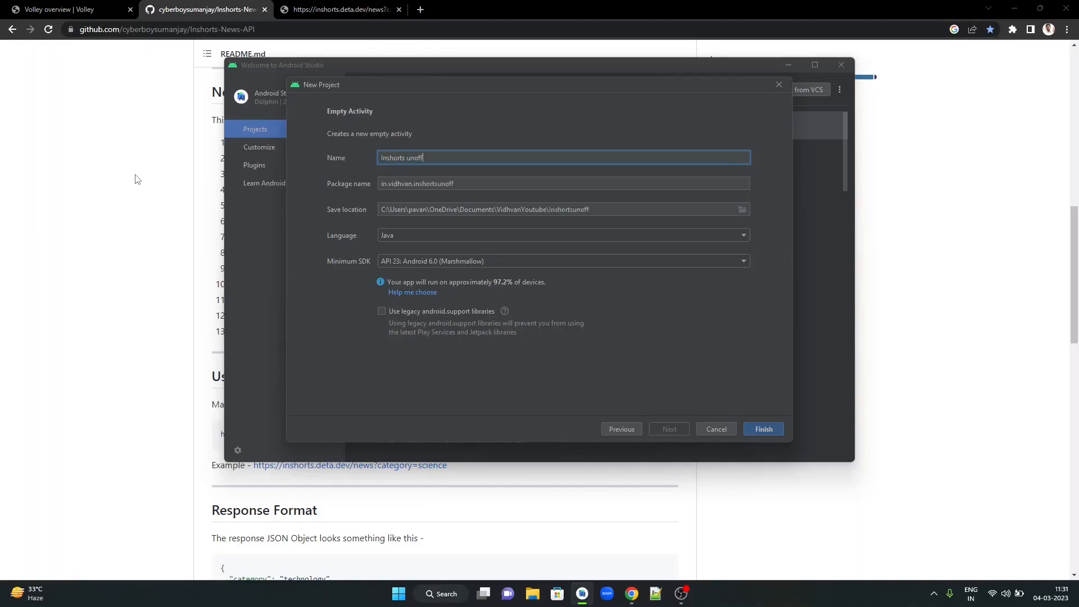
click(764, 429)
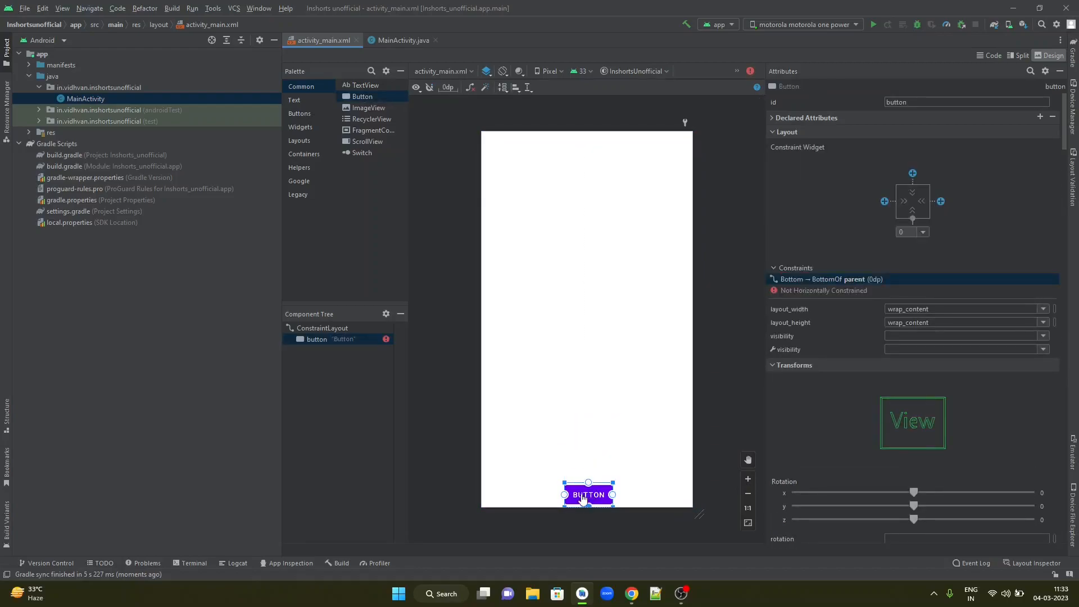
Step: Stretch the bottom button across the full width and label it 'Get news'
drag(587, 494, 505, 494)
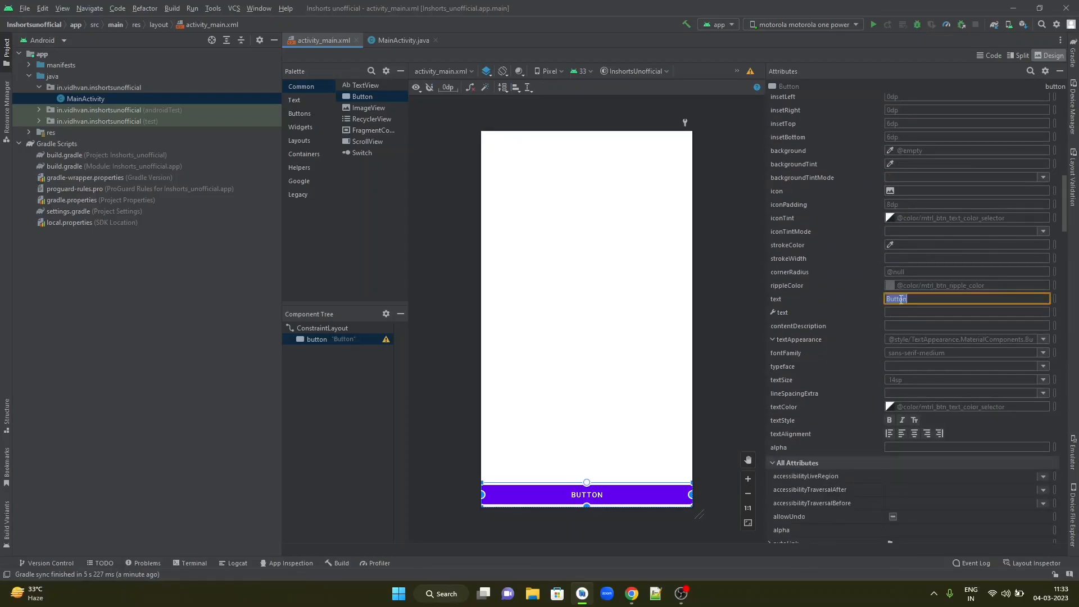
text(get)
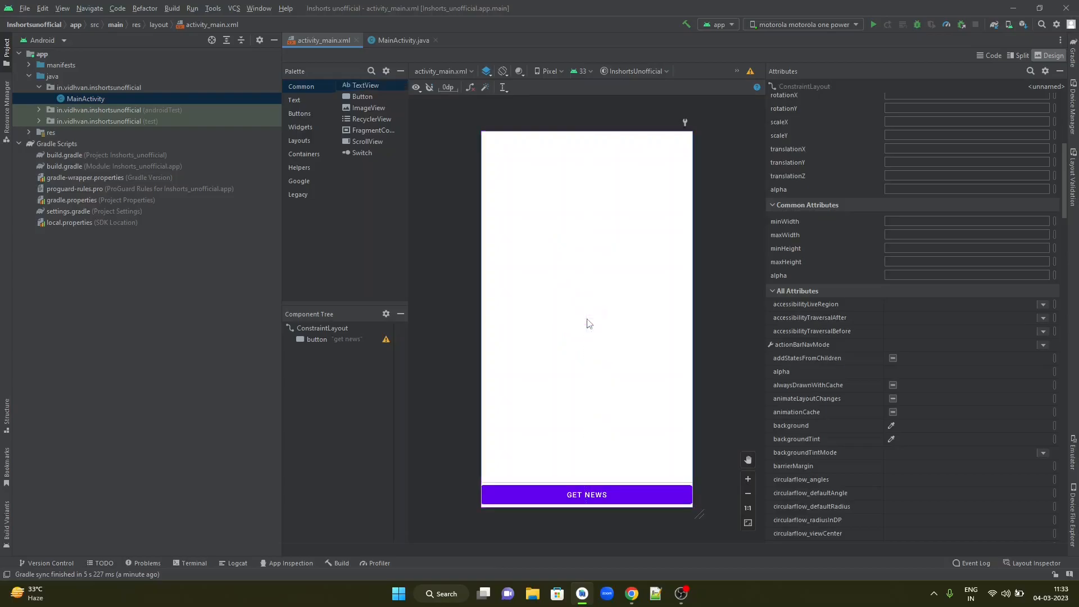
Step: Add a TextView filling the layout above the Get news button
drag(361, 85, 587, 138)
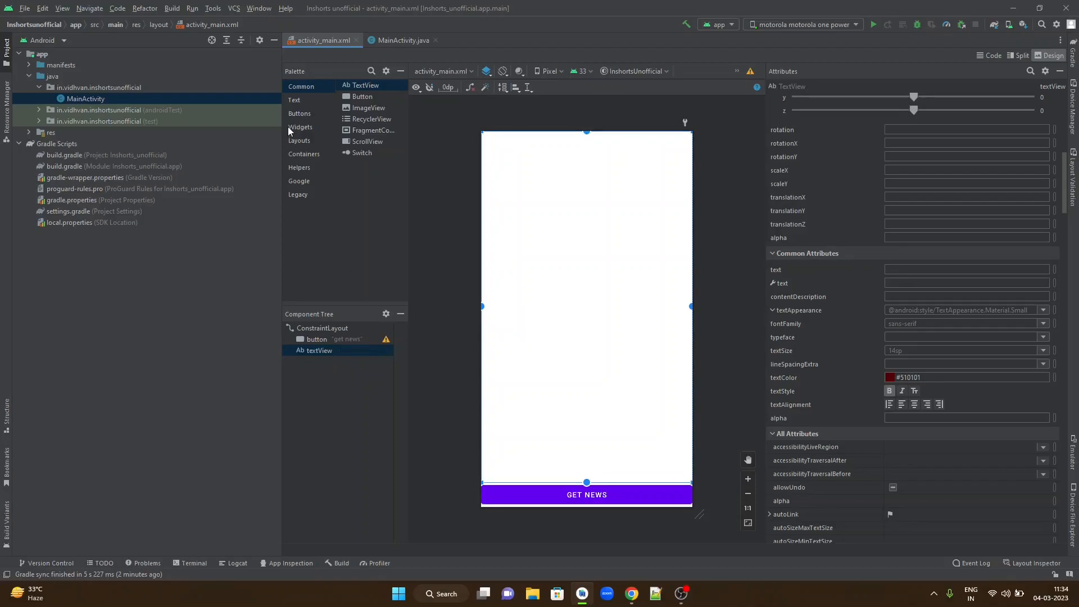
Step: Add a ProgressBar from Widgets and constrain it centred above the button
click(300, 126)
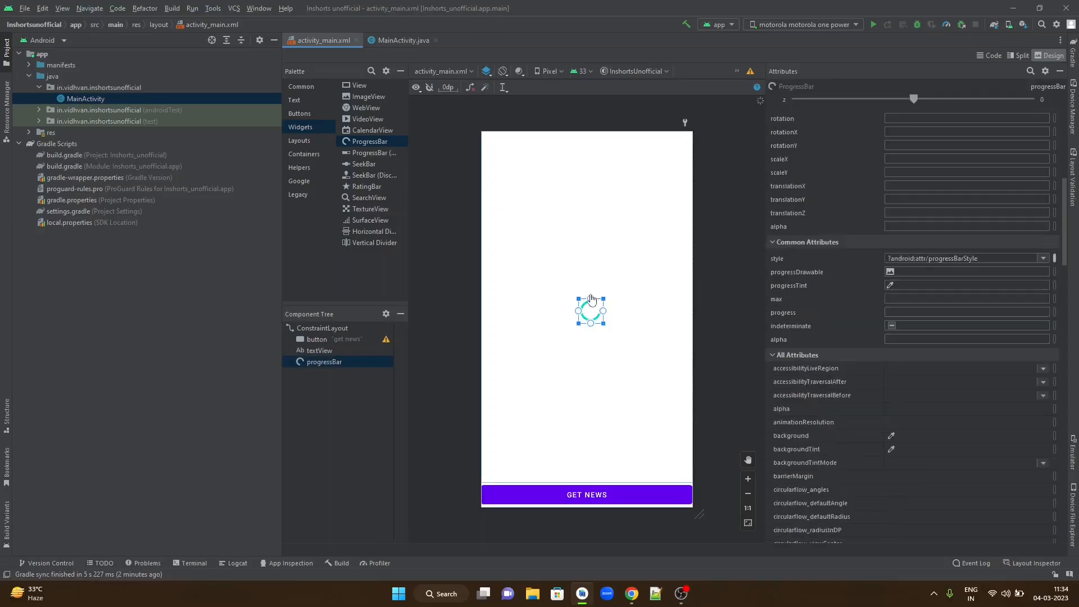
drag(591, 310, 591, 148)
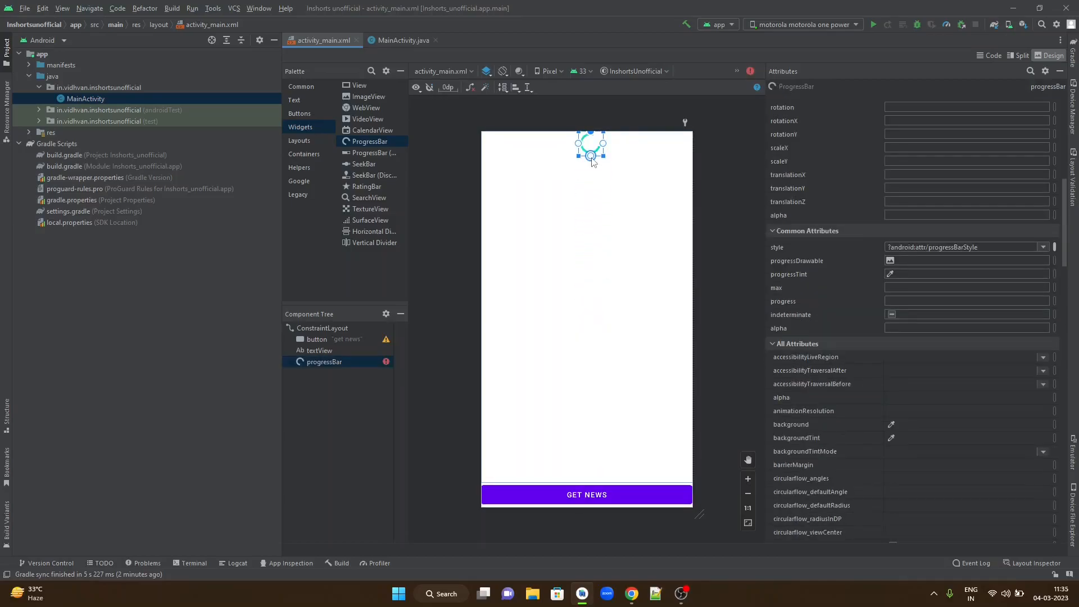
drag(592, 163, 592, 475)
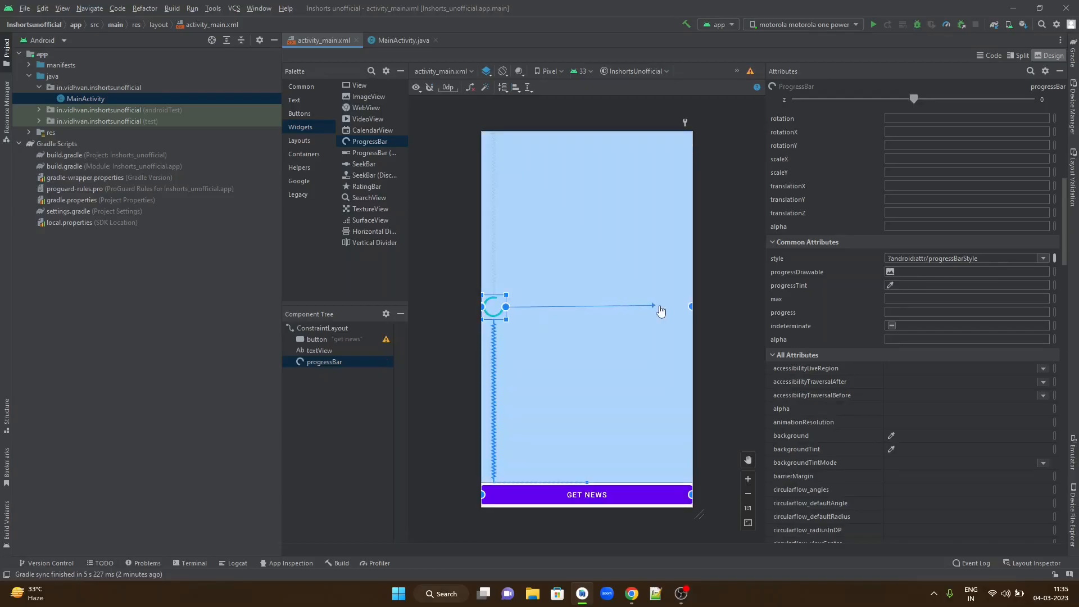
drag(494, 306, 586, 306)
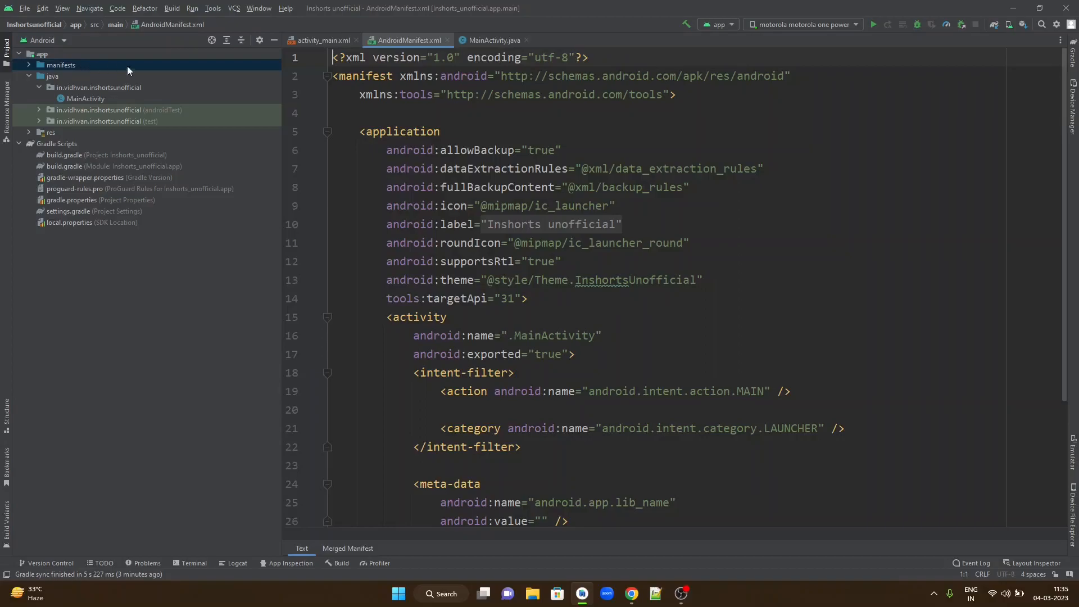
Step: Add the android.permission.INTERNET uses-permission to AndroidManifest.xml
text(<uses-permission android:name="android.permission.INTERNET"/>)
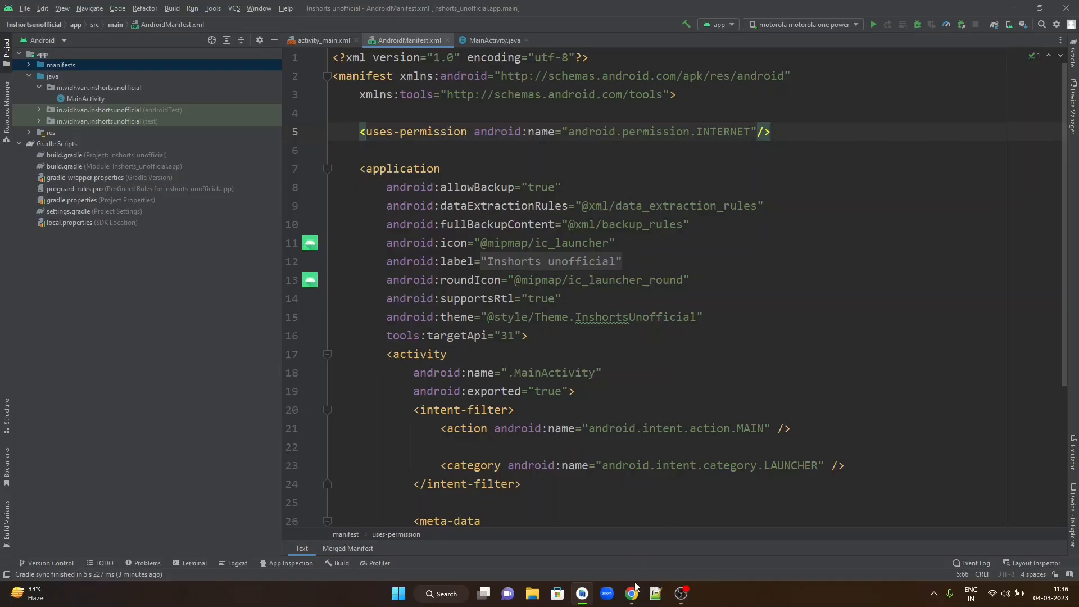
click(631, 593)
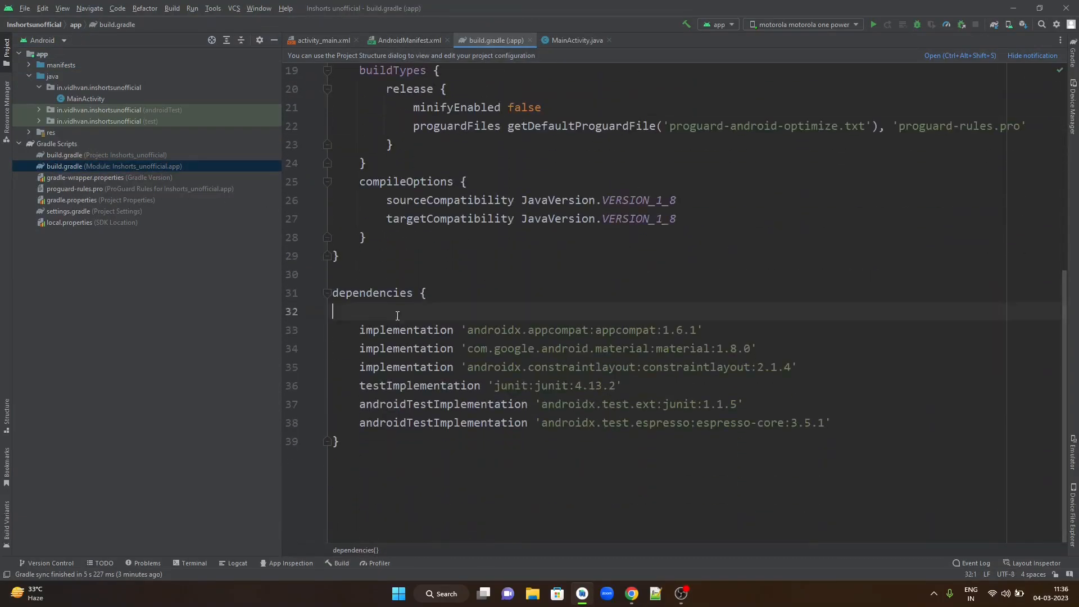
Step: Add implementation 'com.android.volley:volley:1.2.1' to the module dependencies and sync Gradle
text(implementation 'com.android.volley:volley:1.2.1')
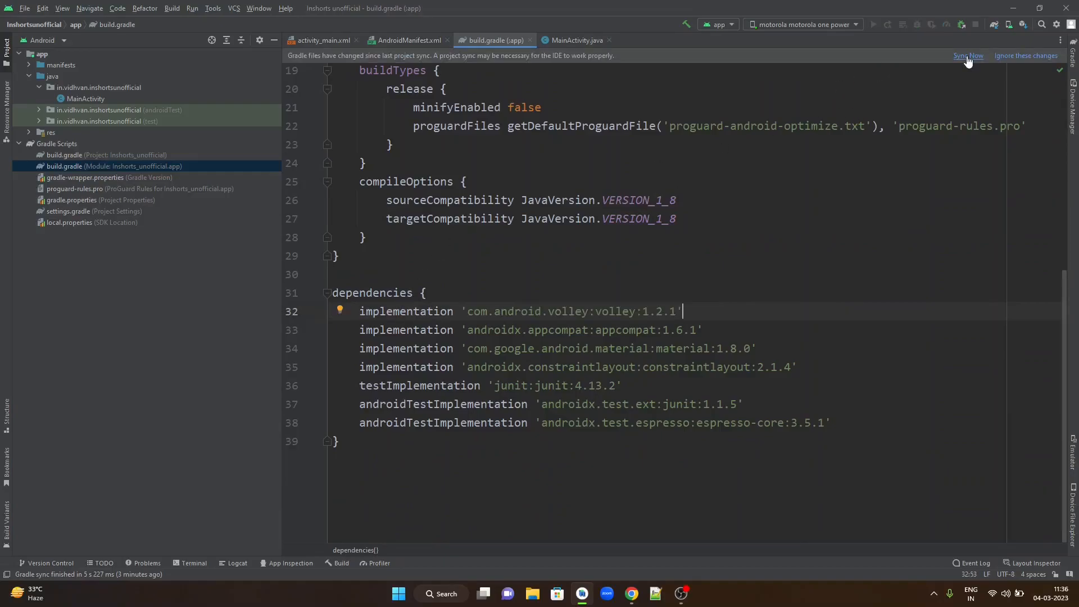
click(968, 56)
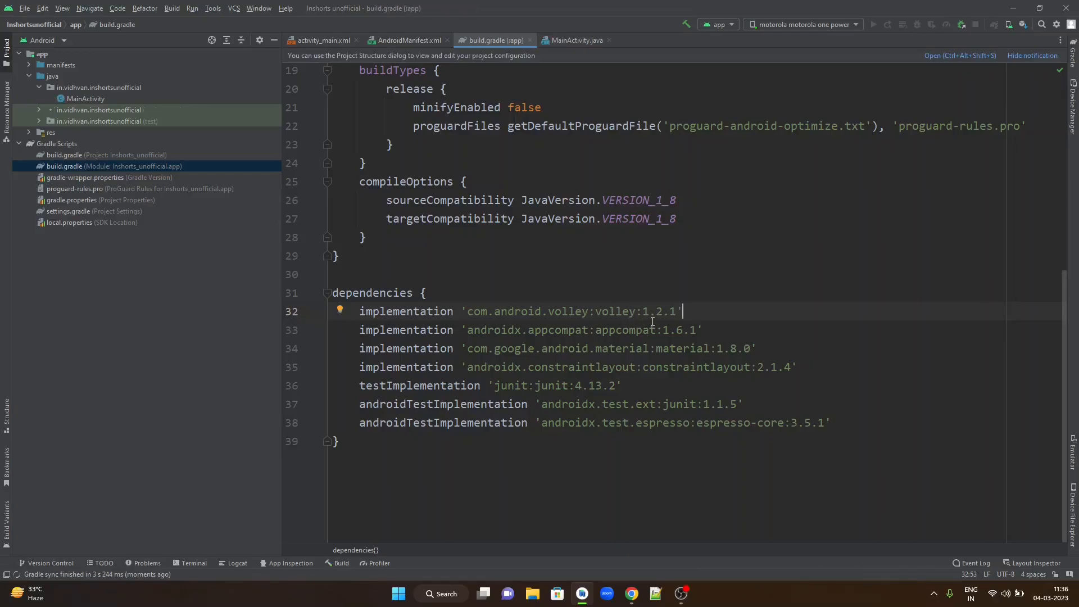
Step: Give the Get News button android:onClick='getNews' and generate the empty getNews(View view) method
click(322, 39)
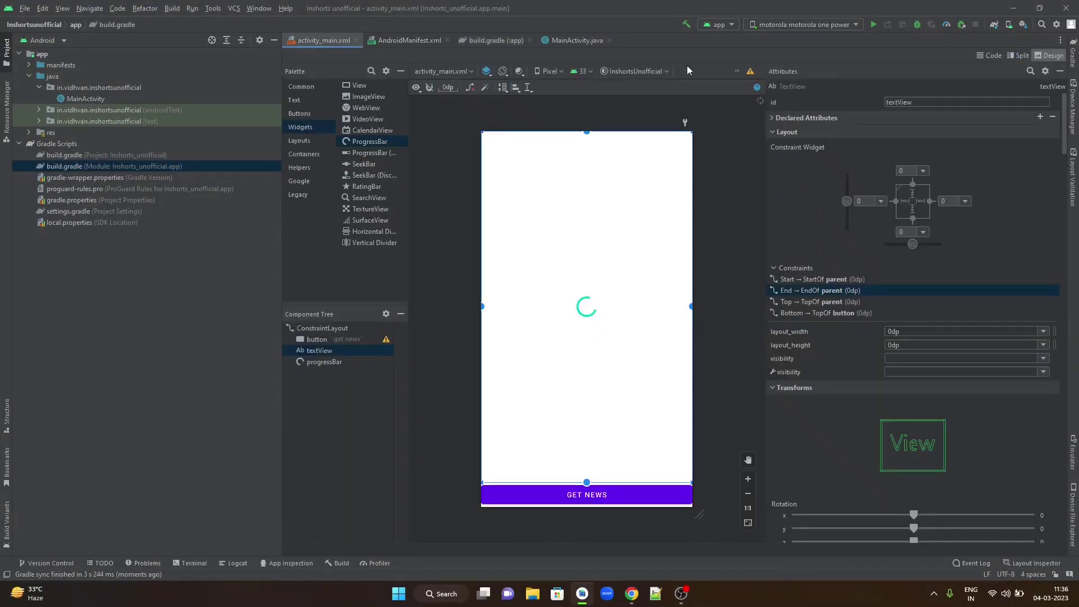
click(1016, 55)
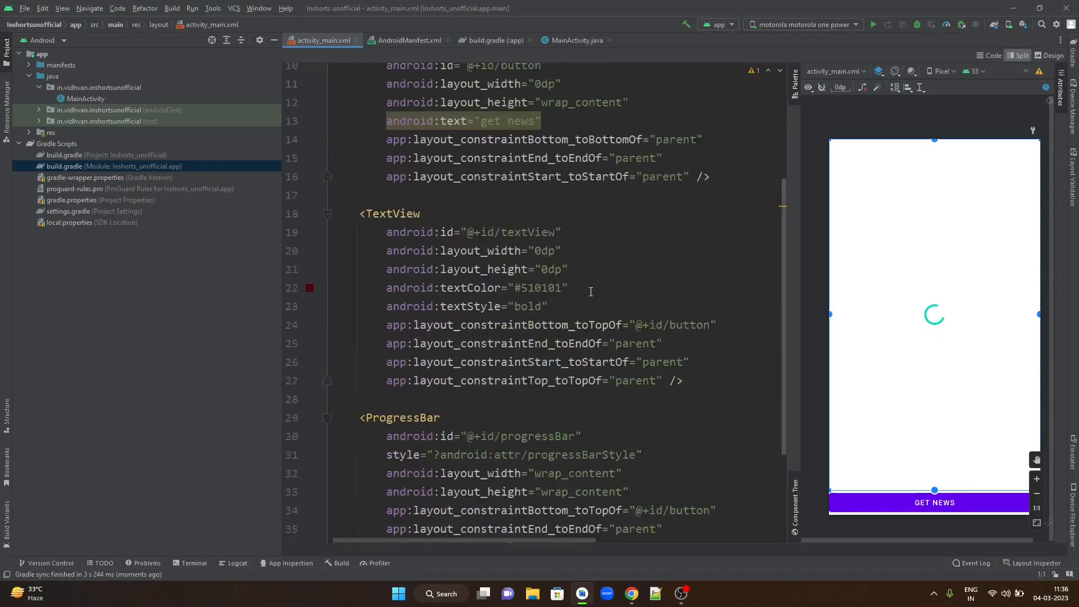
text(oid:onClick="getNe)
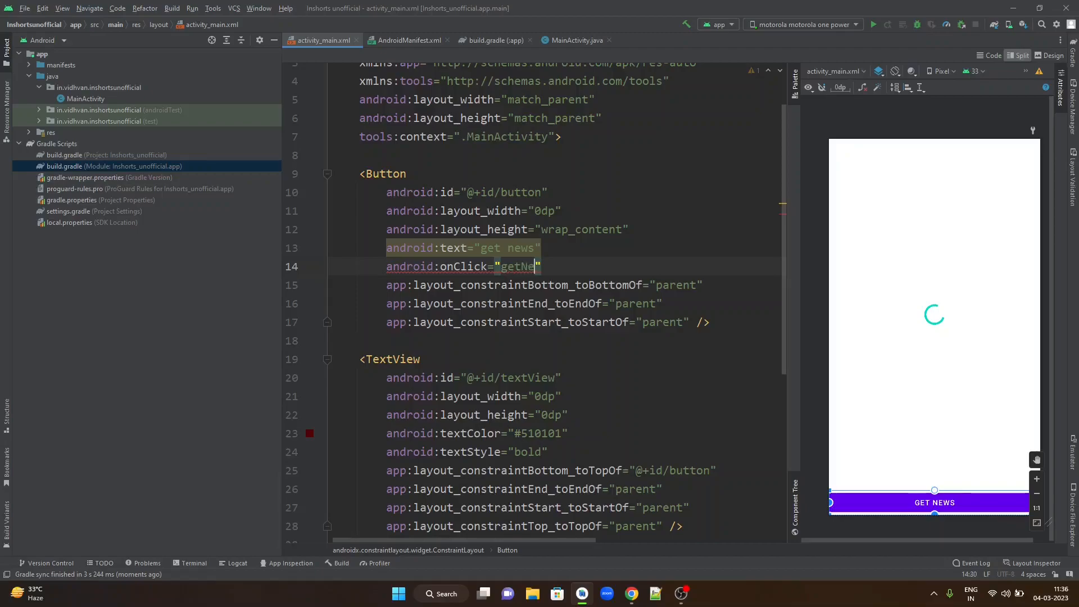
text(ws)
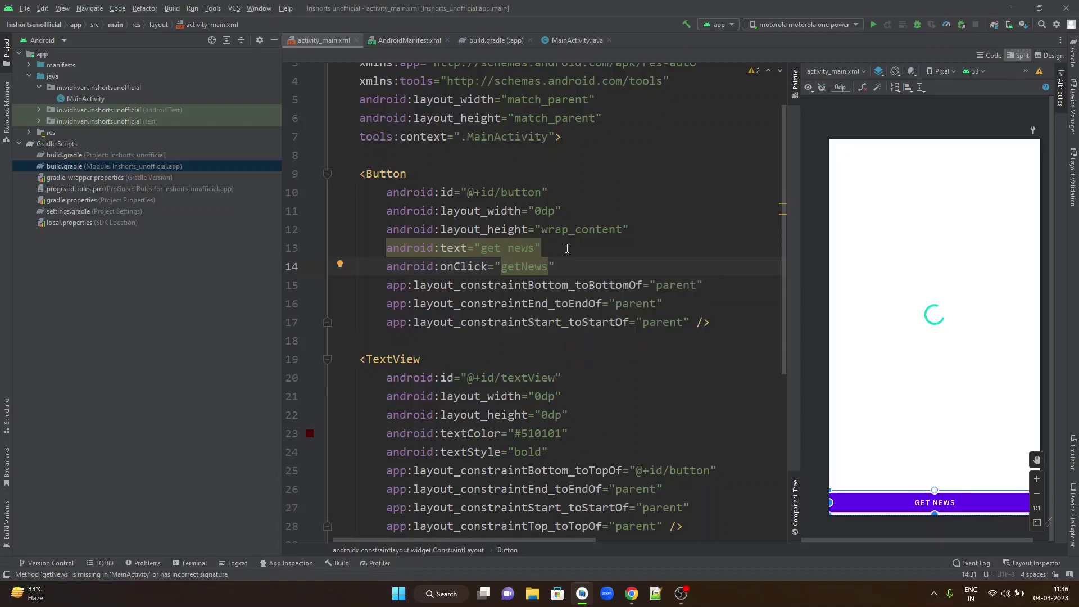
click(574, 40)
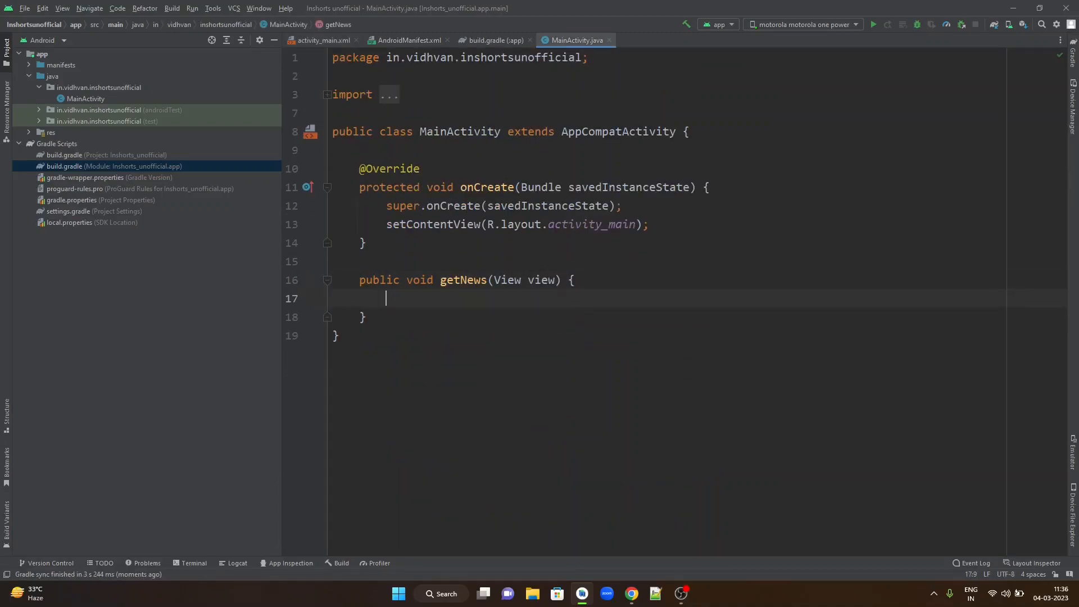
Step: Declare and bind textView and progressBar fields, hide the progress bar, and begin progressBar.setVisibility in getNews
text(TextView)
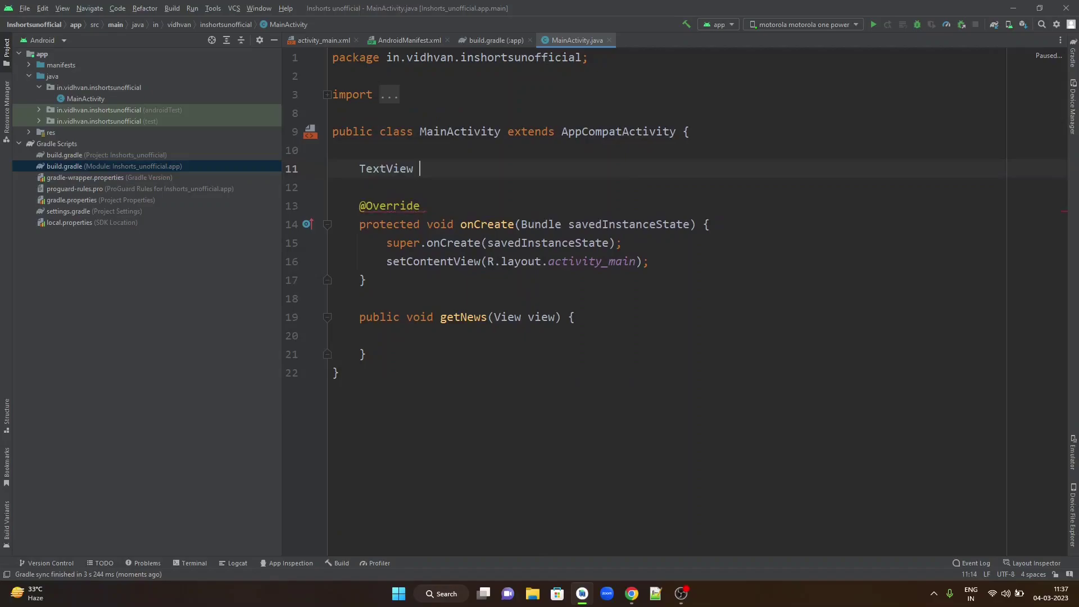
text(textView;)
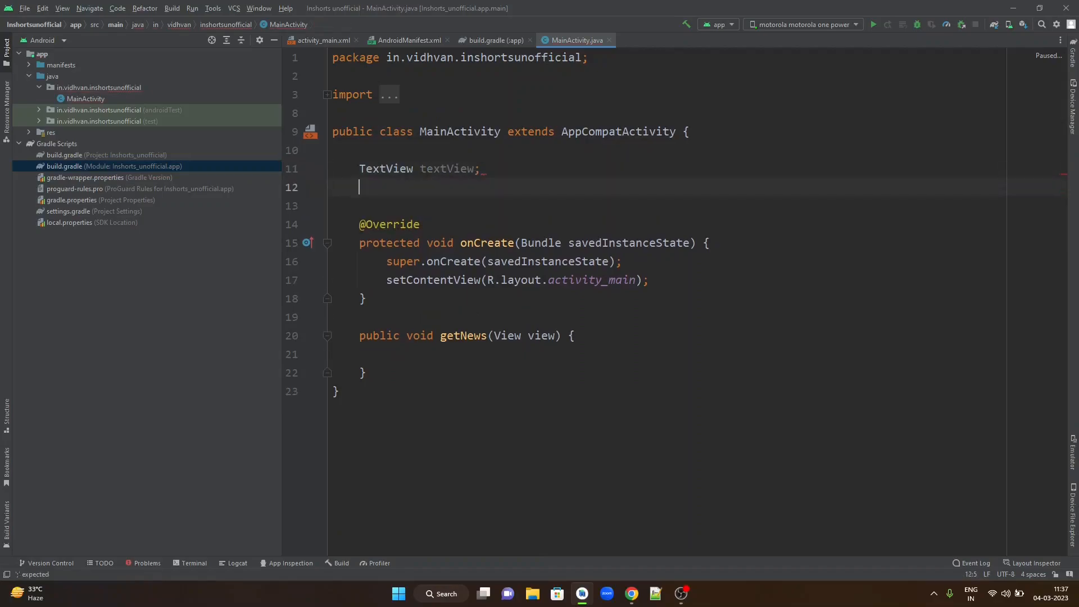
text(ProgressBar progressBar;)
text(progressBar.setVisibility();)
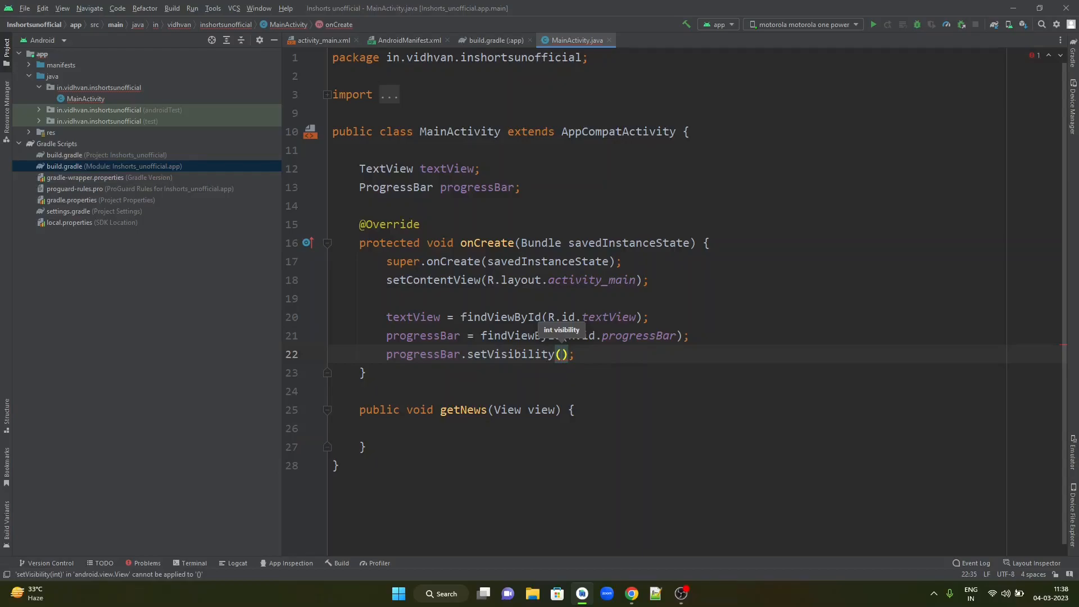
text(INVISIBLE)
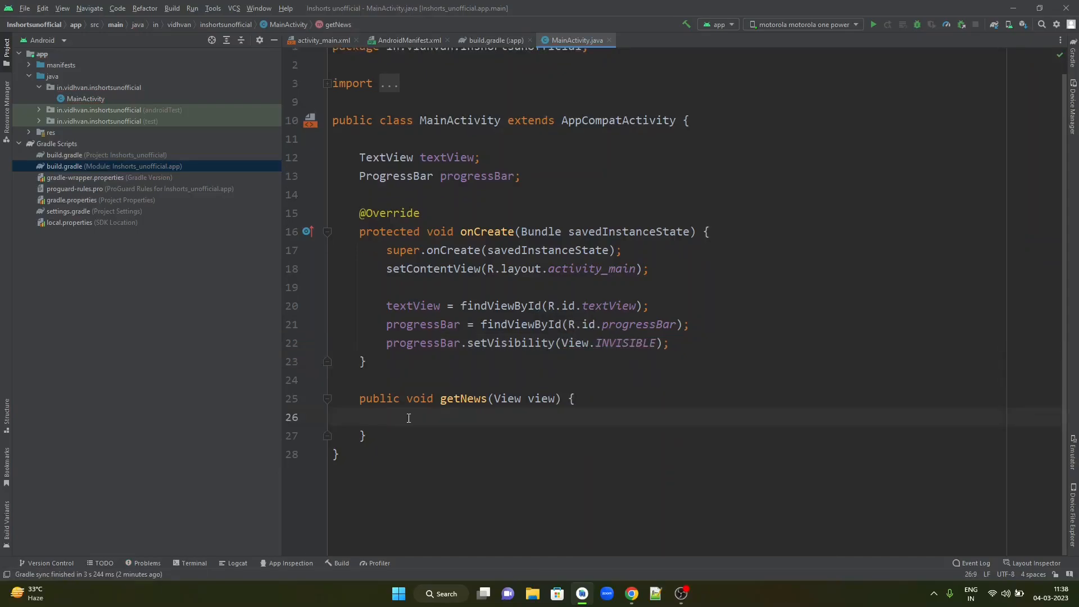
text(progressBar)
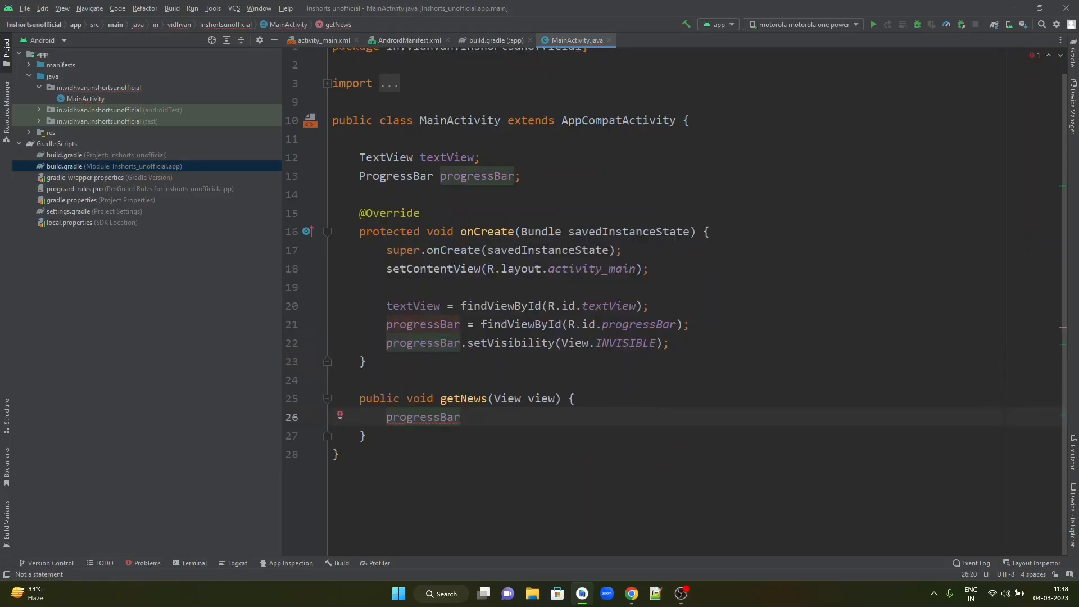
text(.setV)
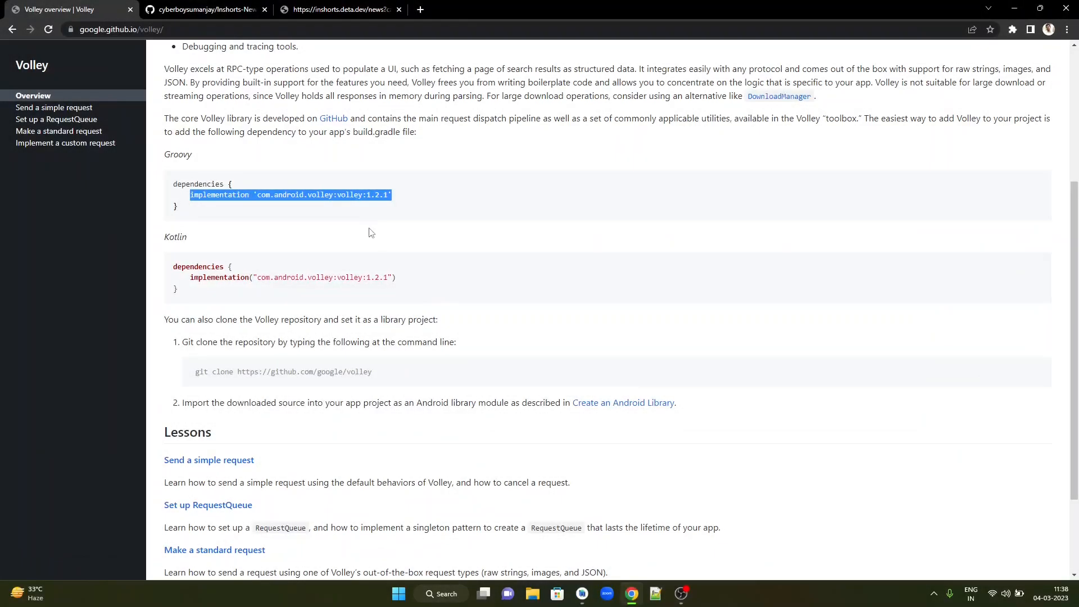
Step: Open the Volley lesson 'Send a simple request'
scroll(down, 3)
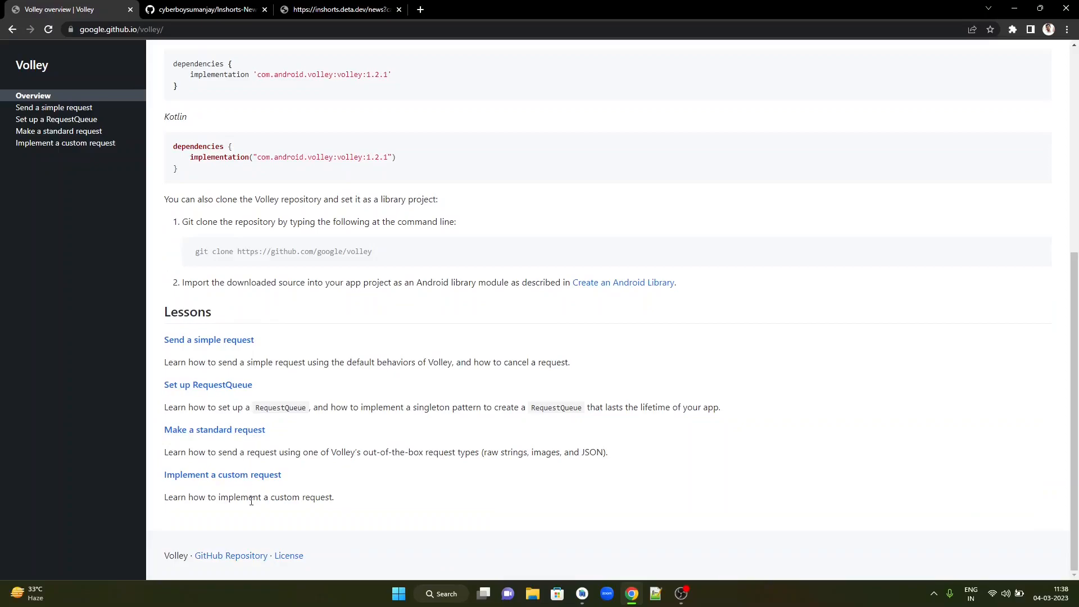
mouse_move(196, 346)
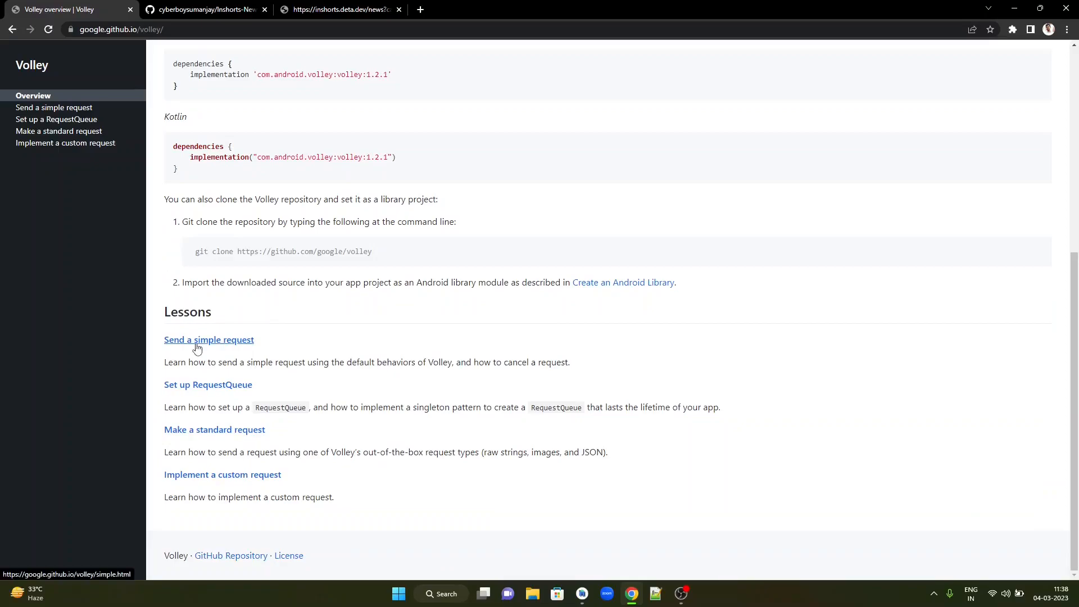
click(197, 340)
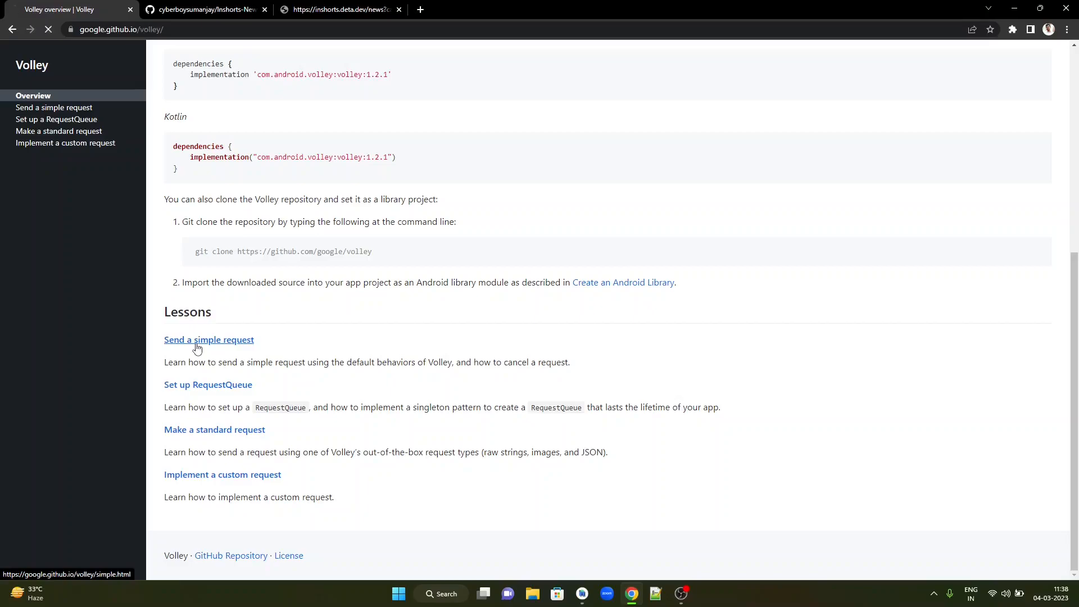
click(209, 339)
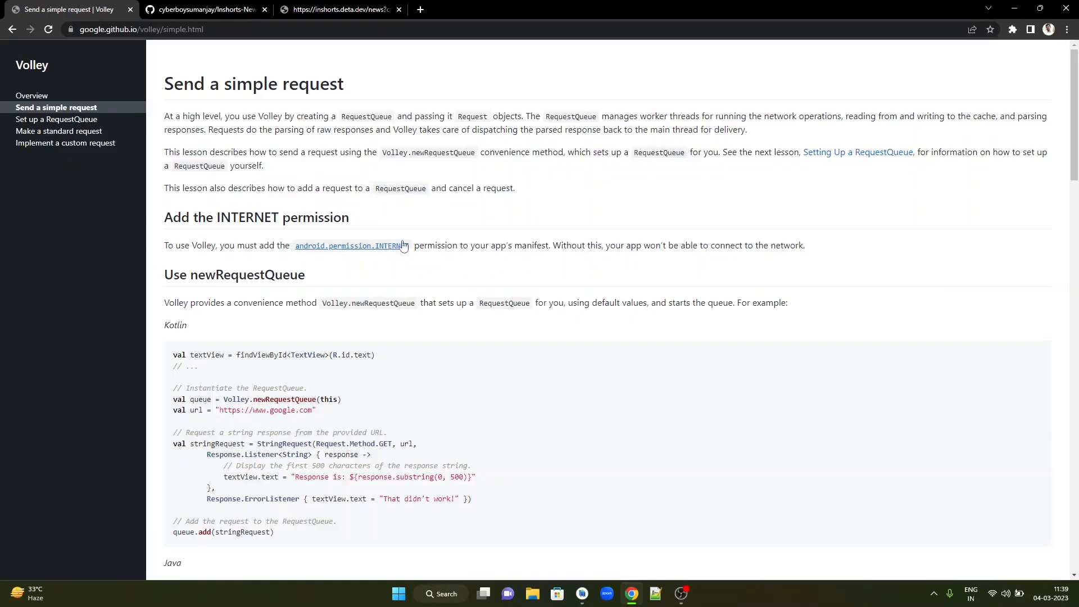
mouse_move(443, 243)
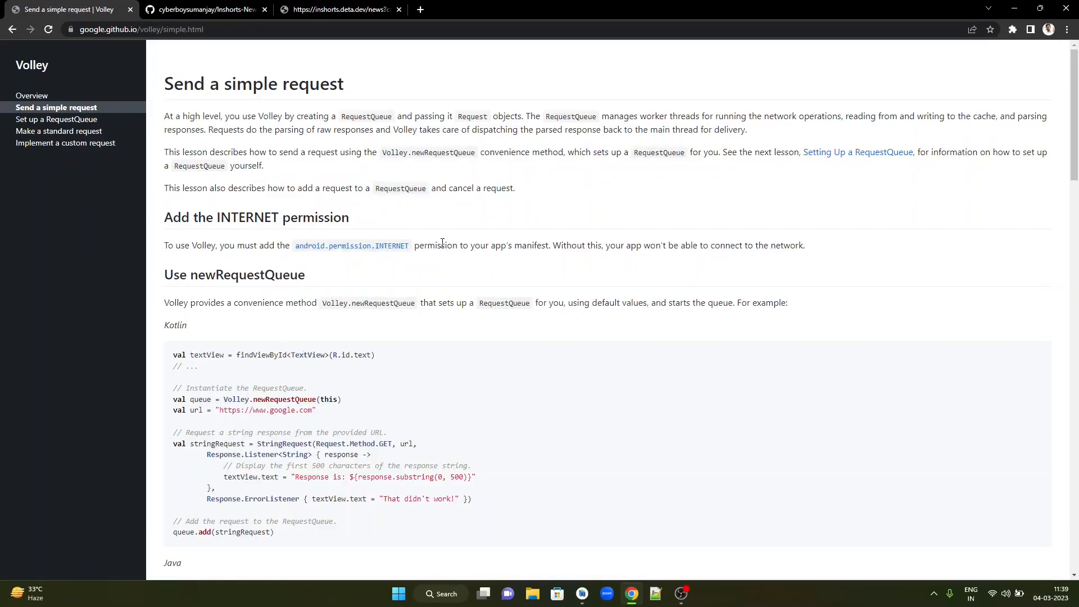
Step: Study the Java example by highlighting its StringRequest block and queue.add call
scroll(down, 3)
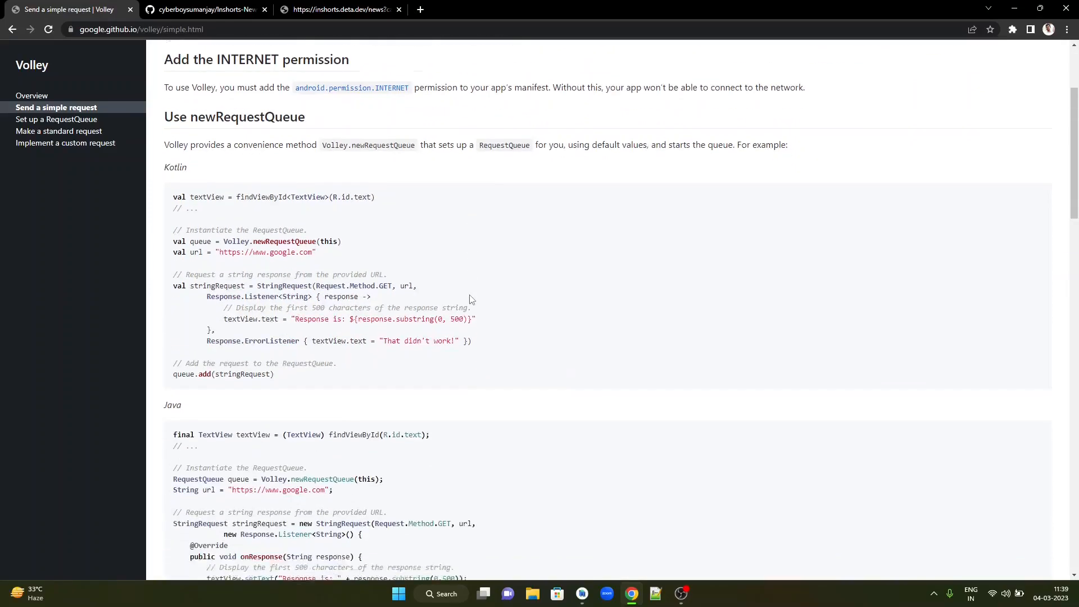
scroll(down, 3)
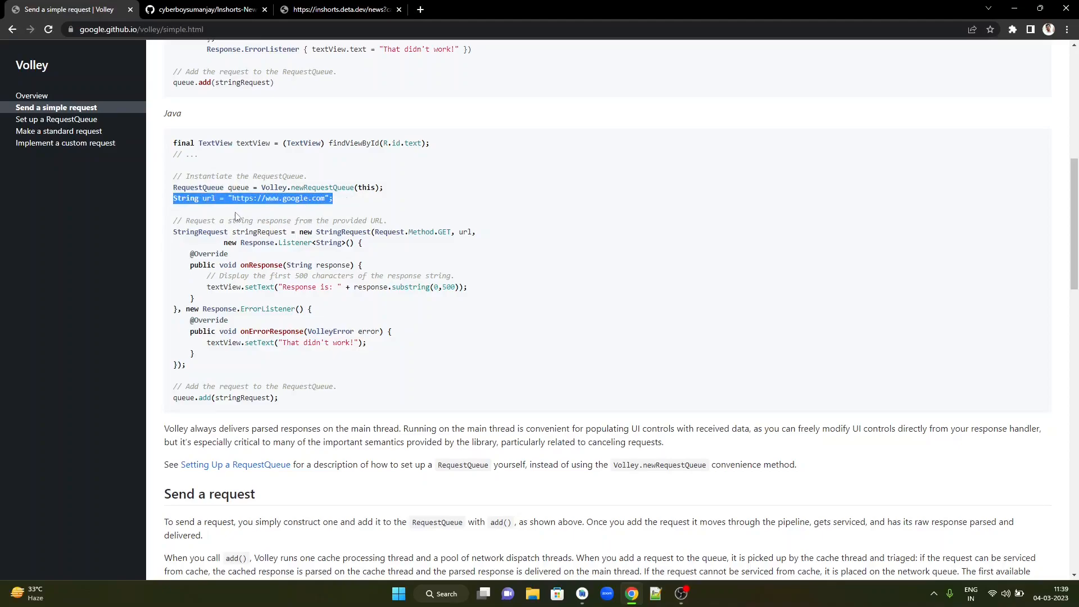
click(293, 202)
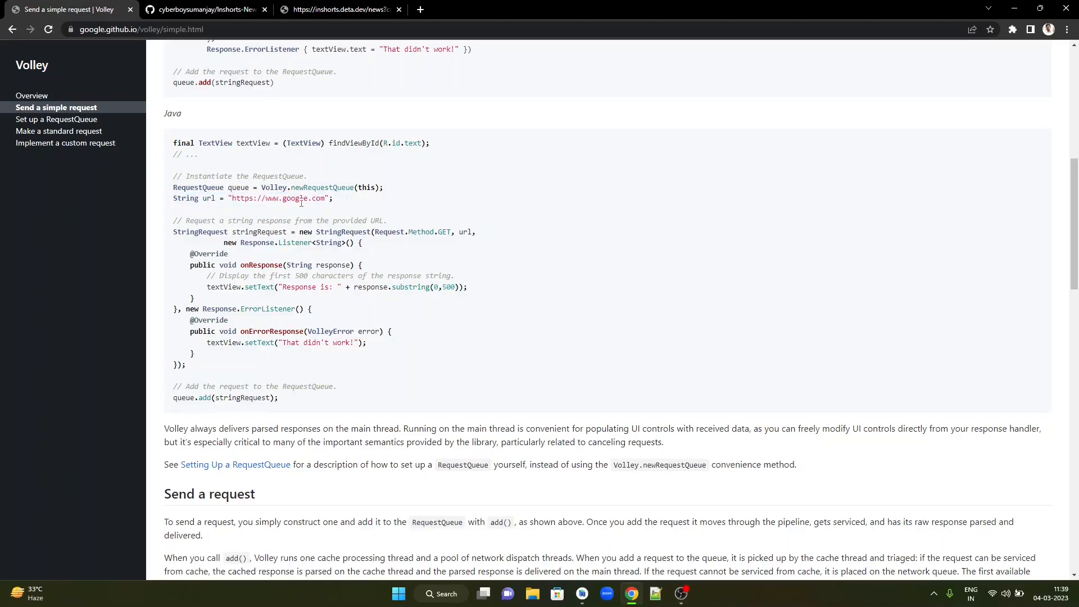
drag(173, 231, 279, 231)
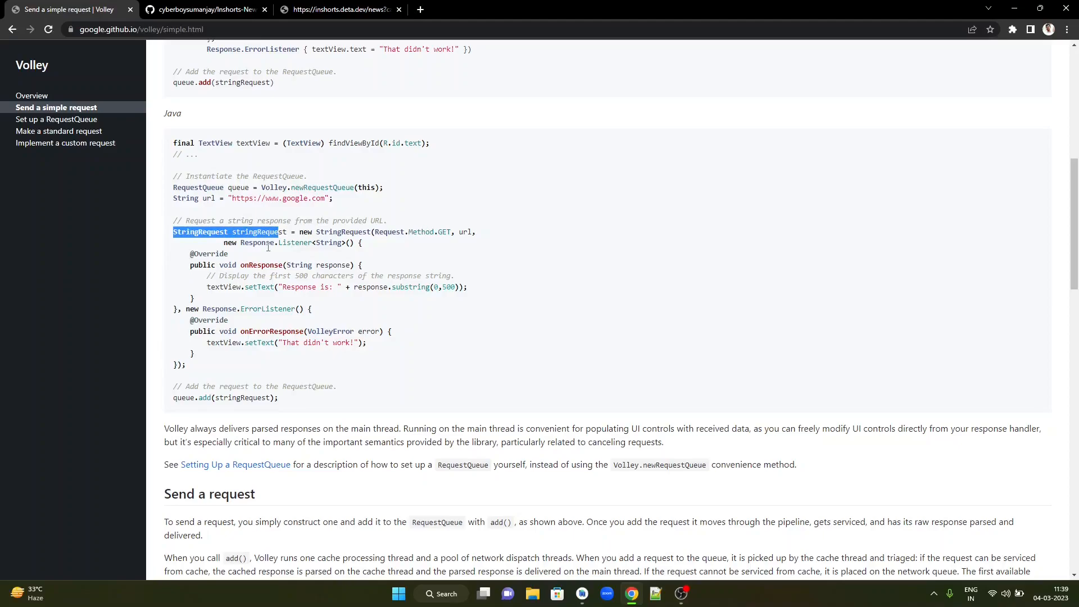
double_click(268, 309)
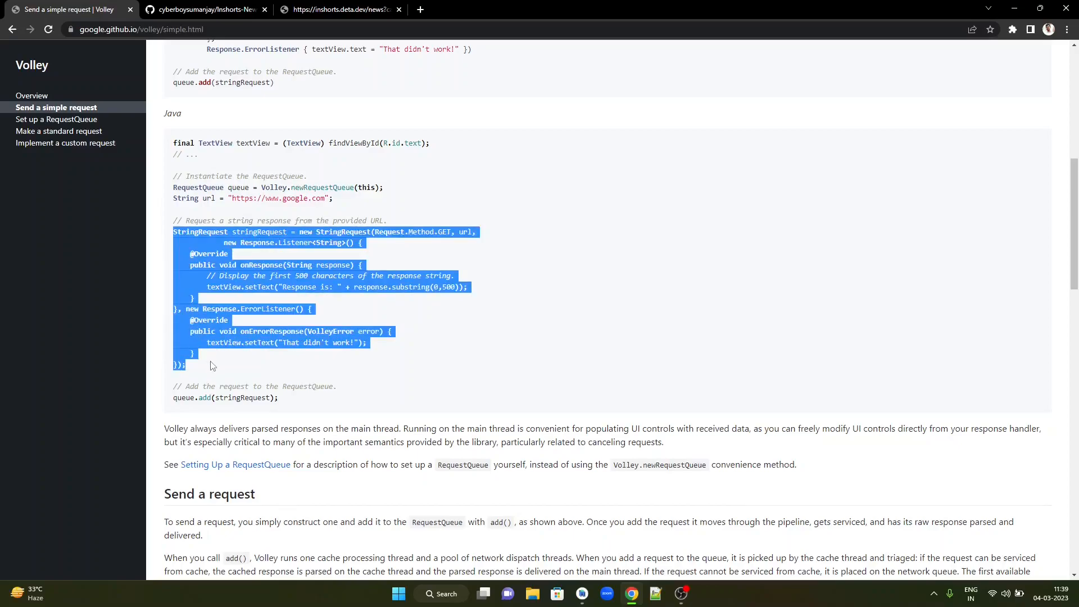
click(173, 404)
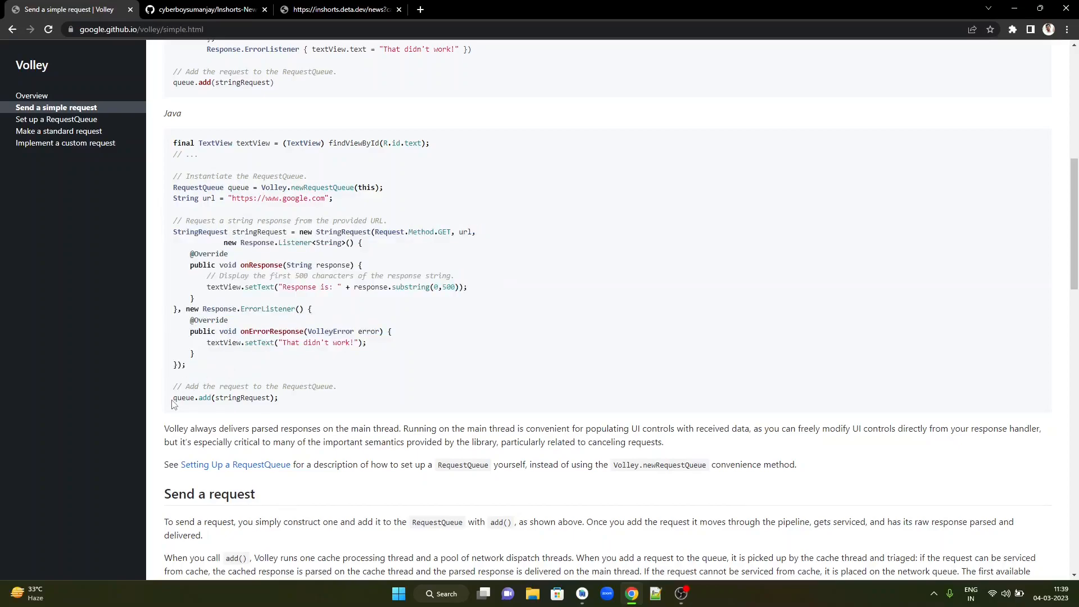
double_click(183, 398)
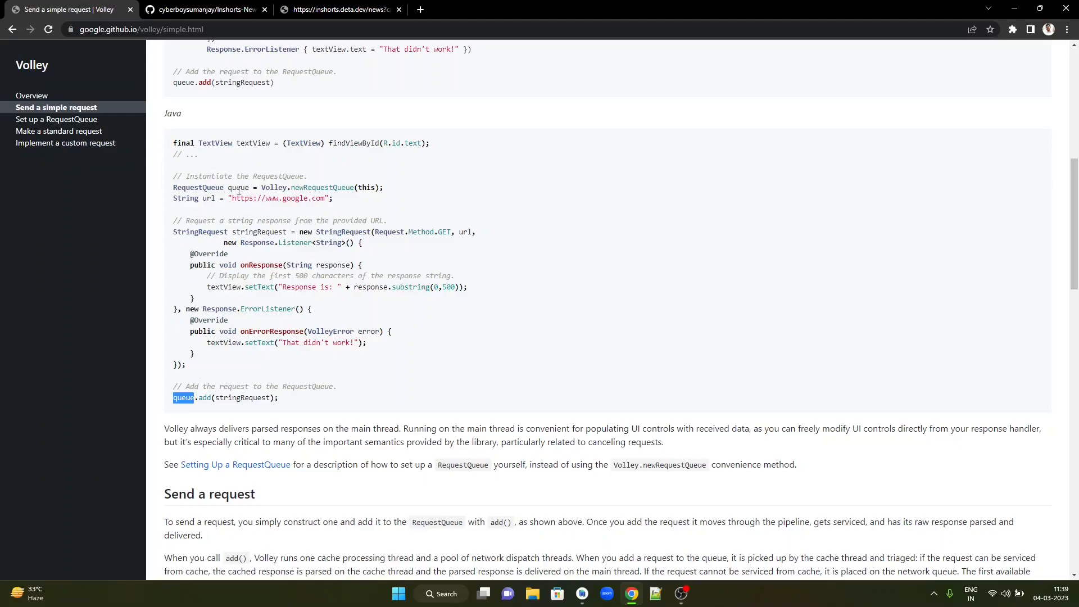
drag(172, 175, 279, 397)
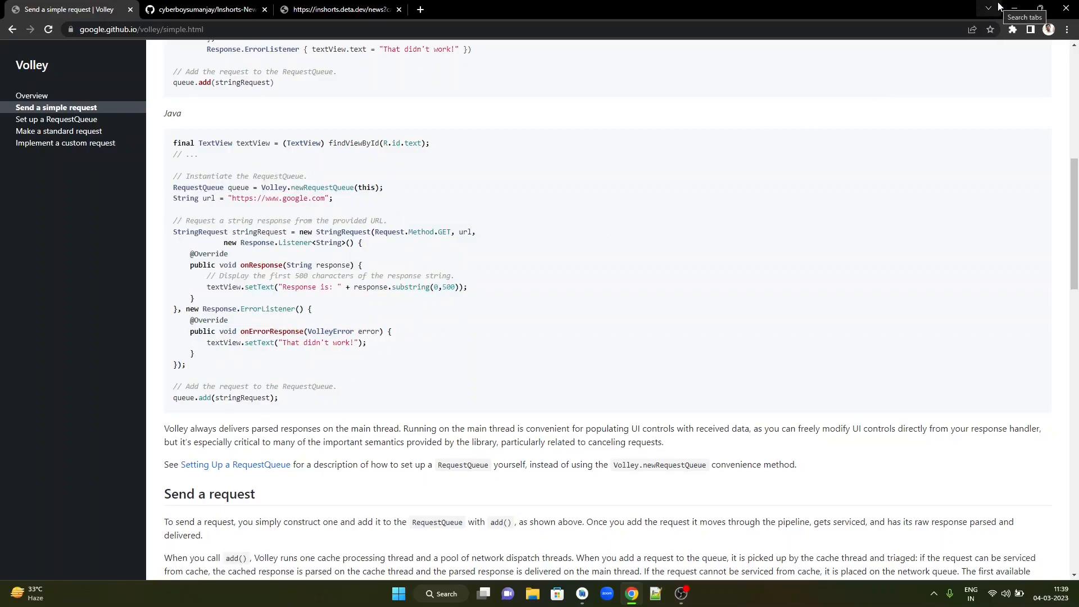
Step: Create RequestQueue queue = Volley.newRequestQueue(this) in getNews
click(582, 594)
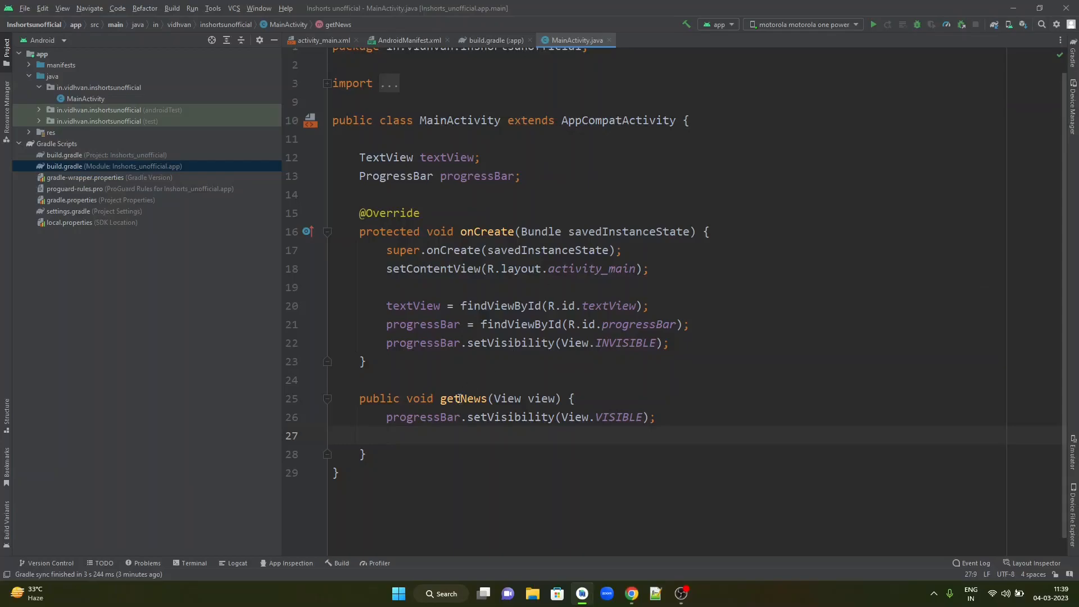
text(Re)
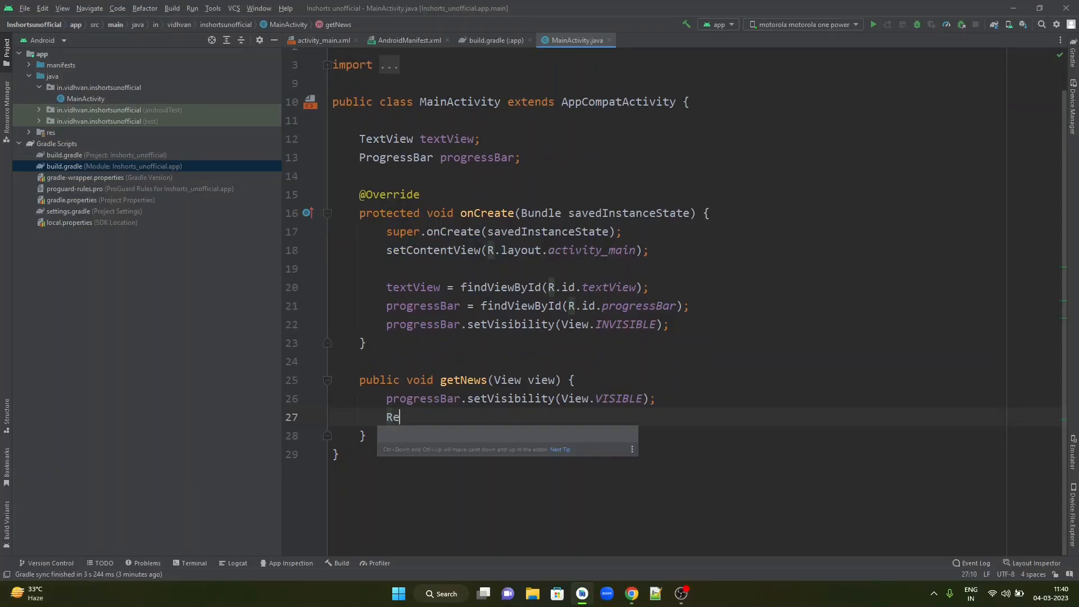
text(questQueue)
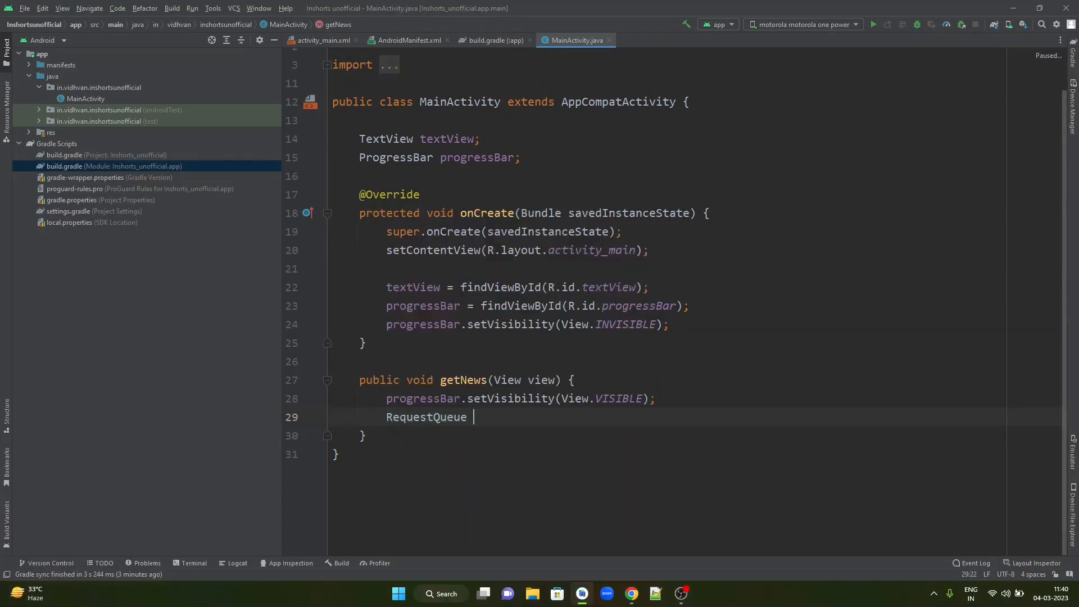
text(queue =)
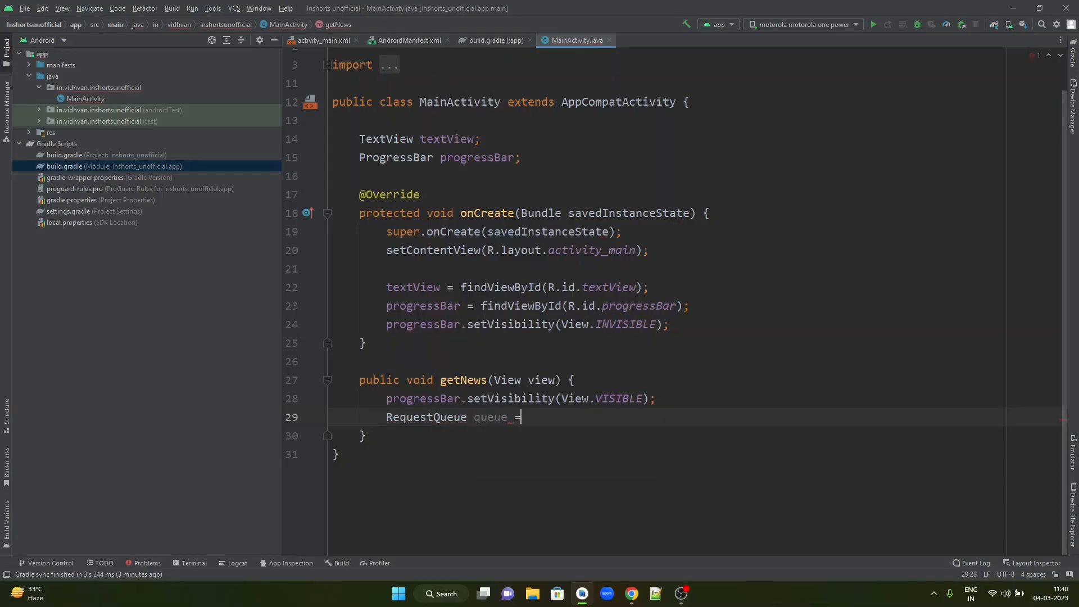
text(Volley)
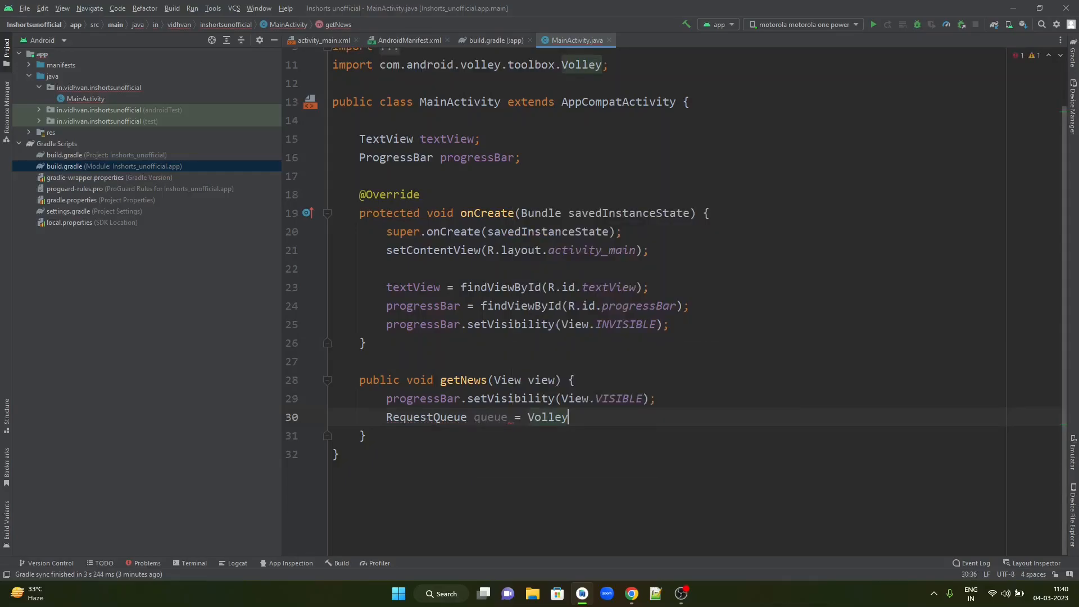
text(.newRequestQueue())
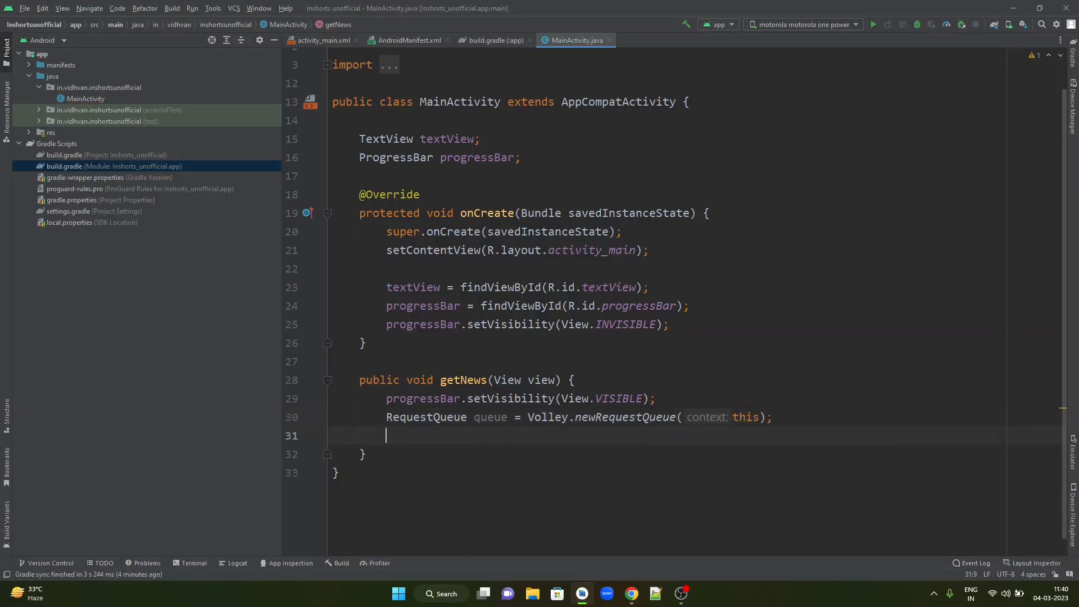
key(Enter)
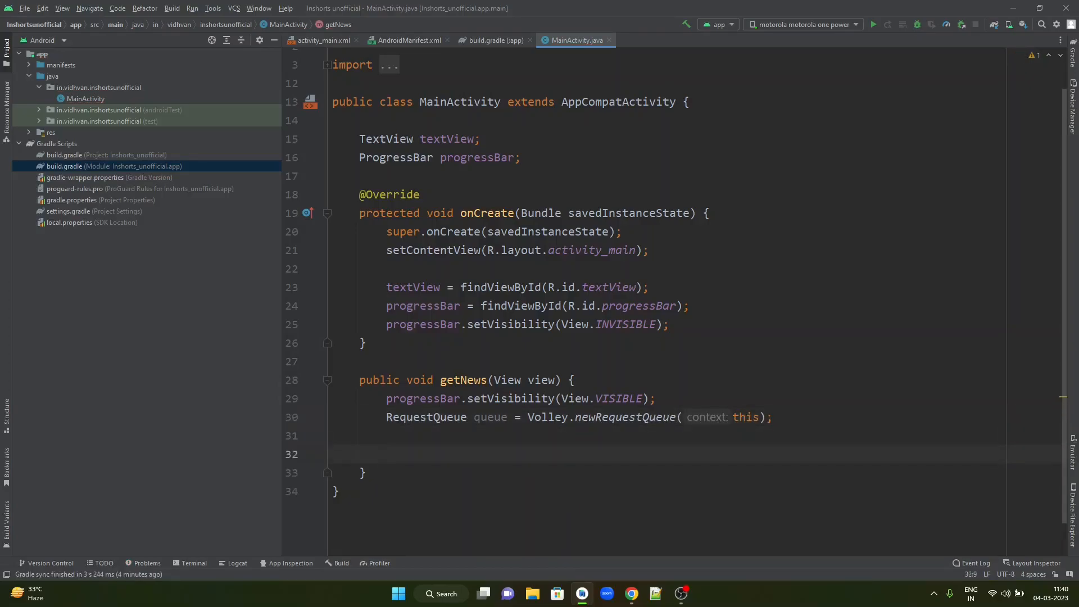
text(String url)
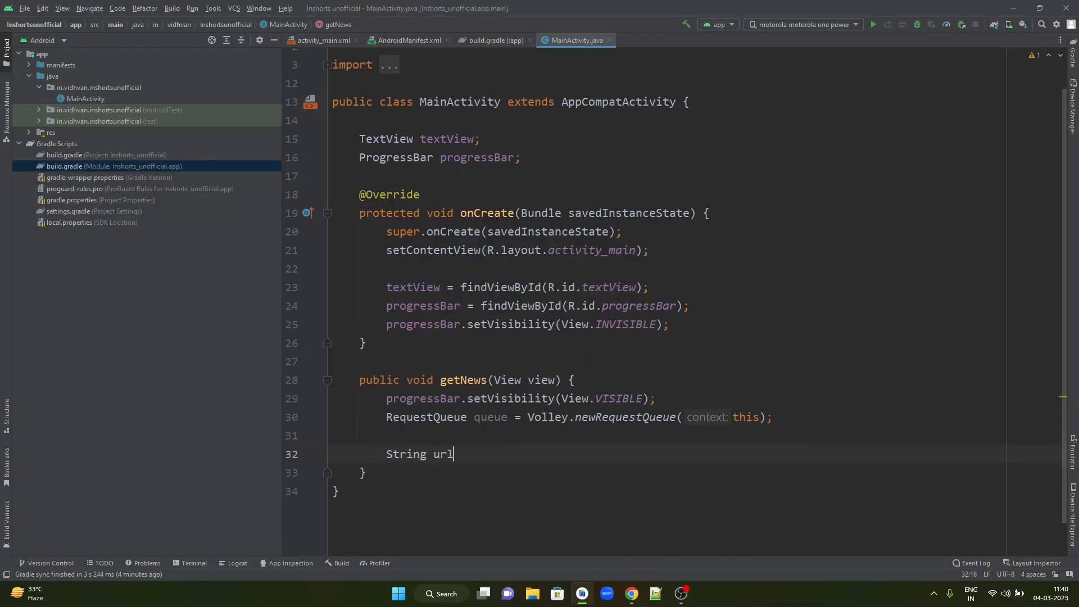
text(= "";)
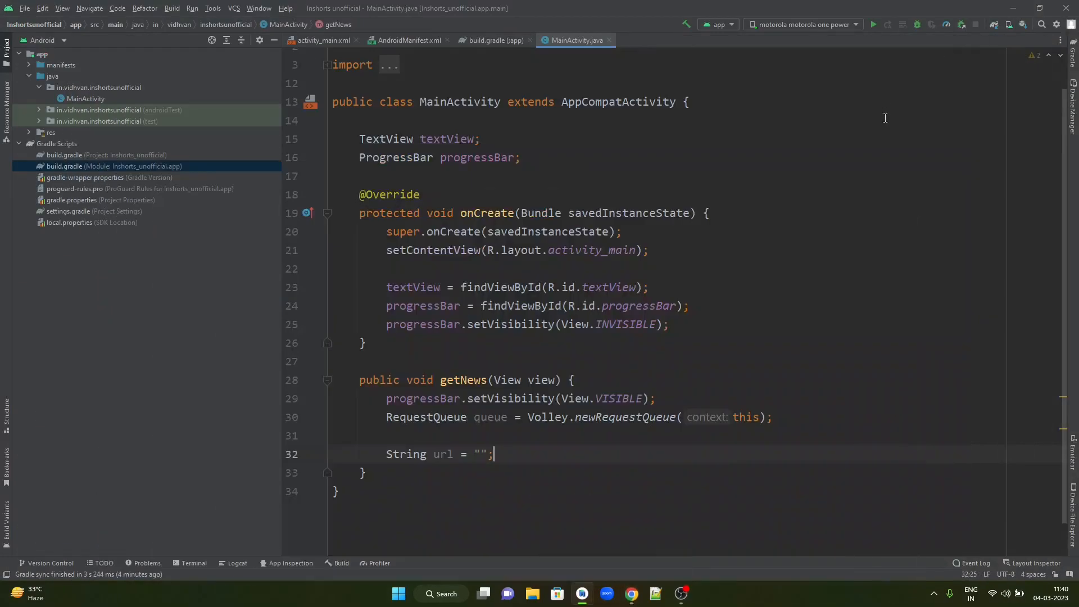
click(482, 454)
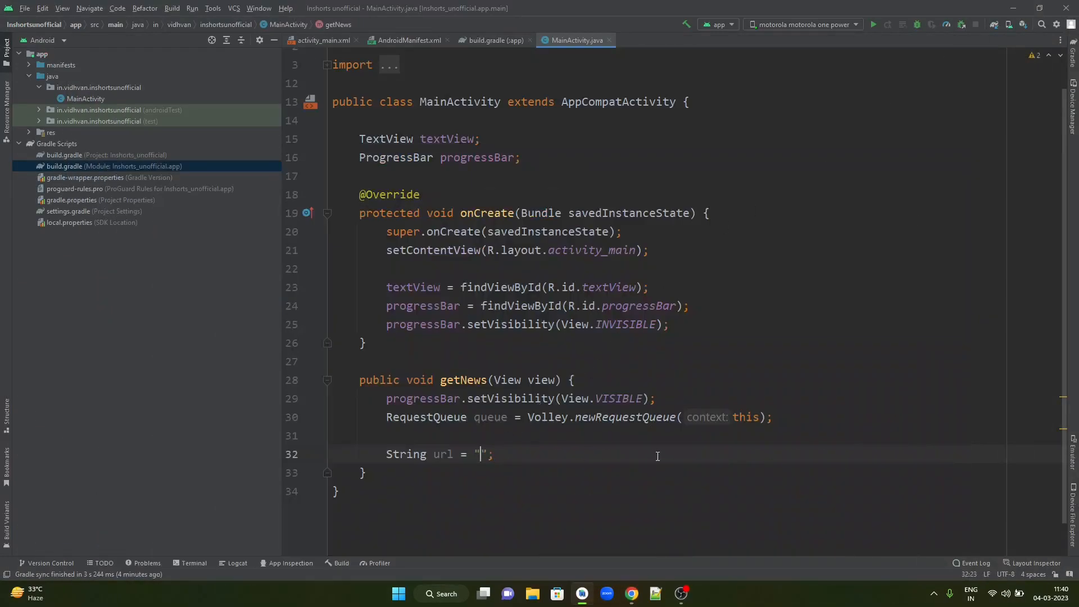
text(https://inshorts.deta.dev/news?category=technology)
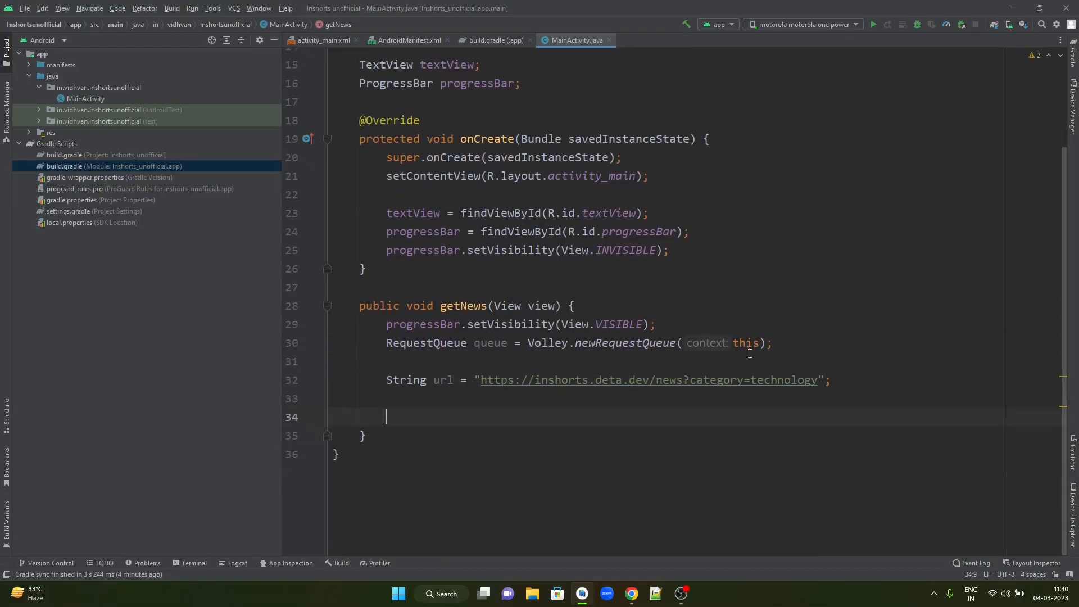
Step: Start StringRequest request = new StringRequest(Request.Method.GET, url, new listener) in getNews
text(StringRequest request)
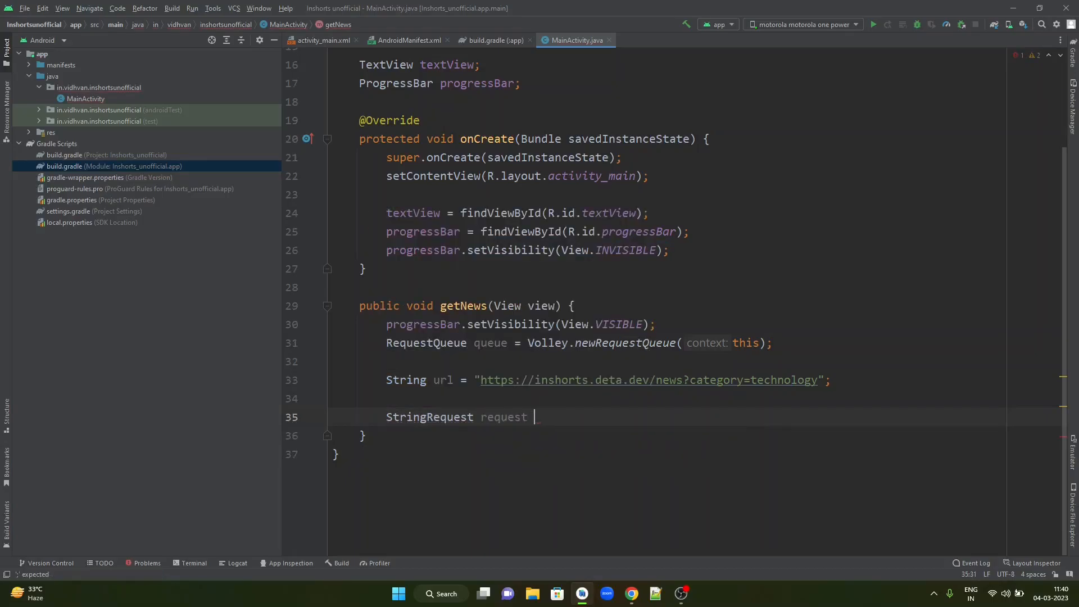
text(= new StringRequest()
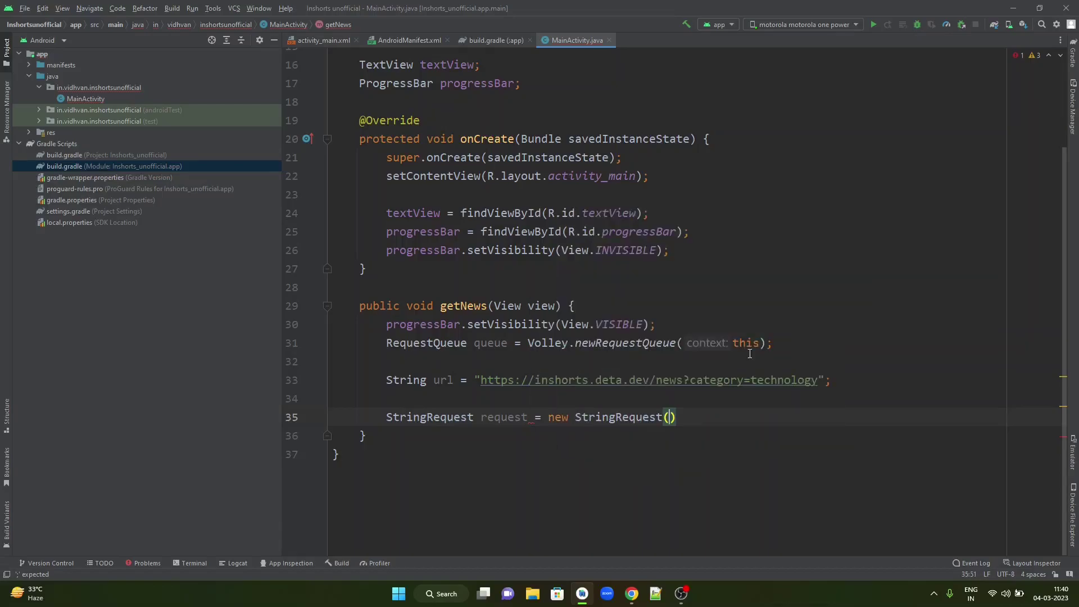
text(;)
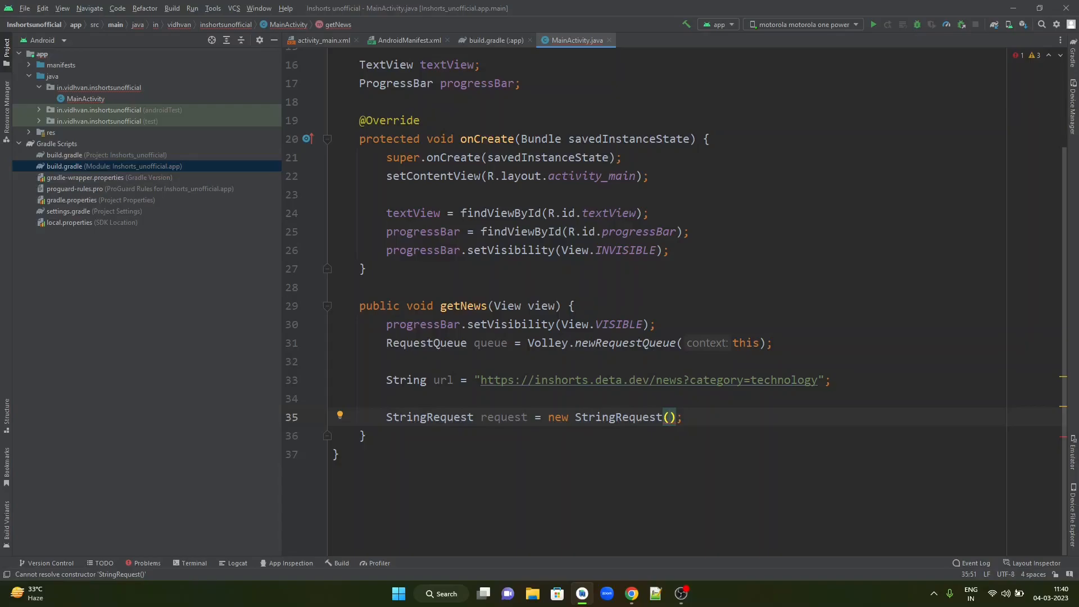
text(Method.GET,)
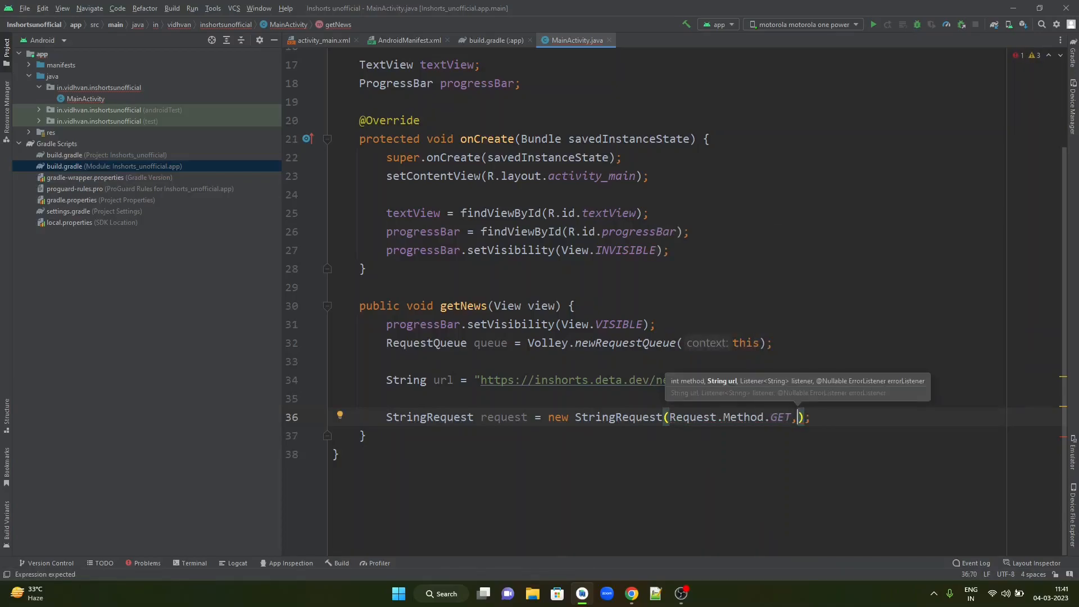
text(url,)
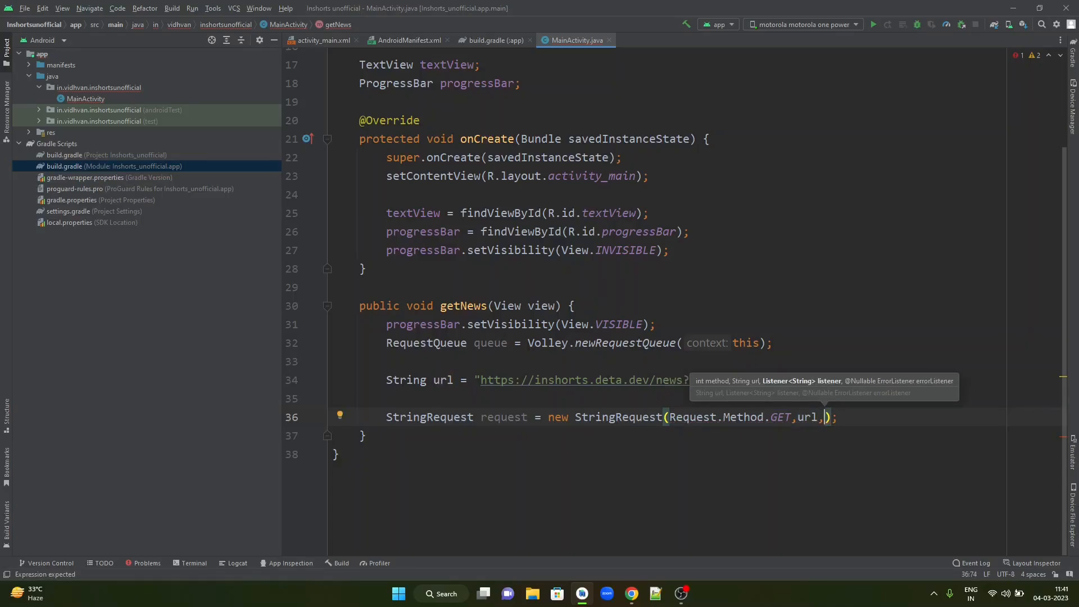
text(new)
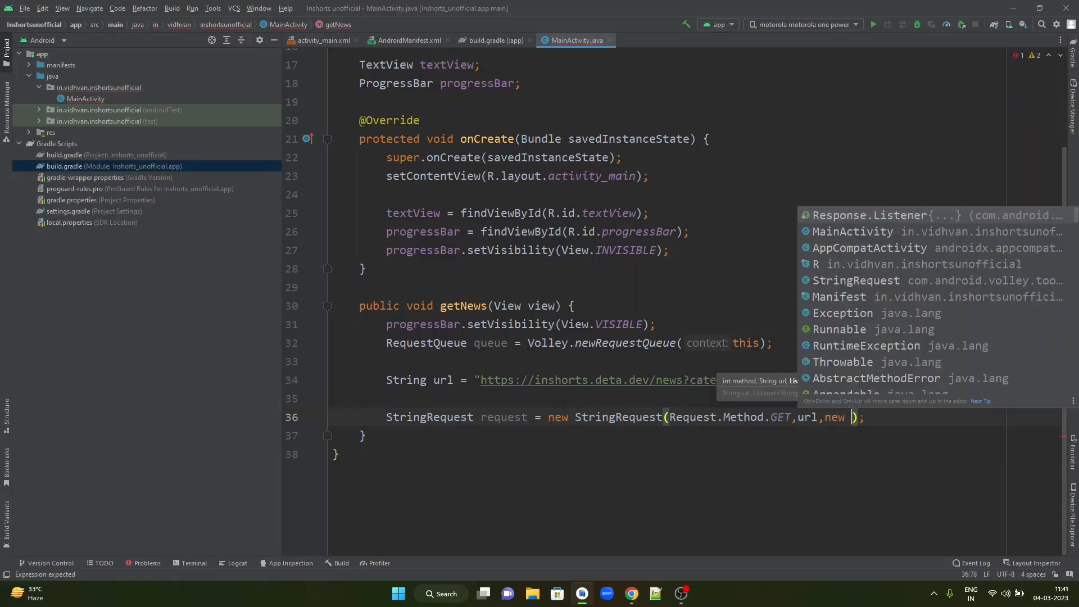
Step: Generate the Response.Listener and ErrorListener stubs and close the StringRequest with a semicolon
click(869, 215)
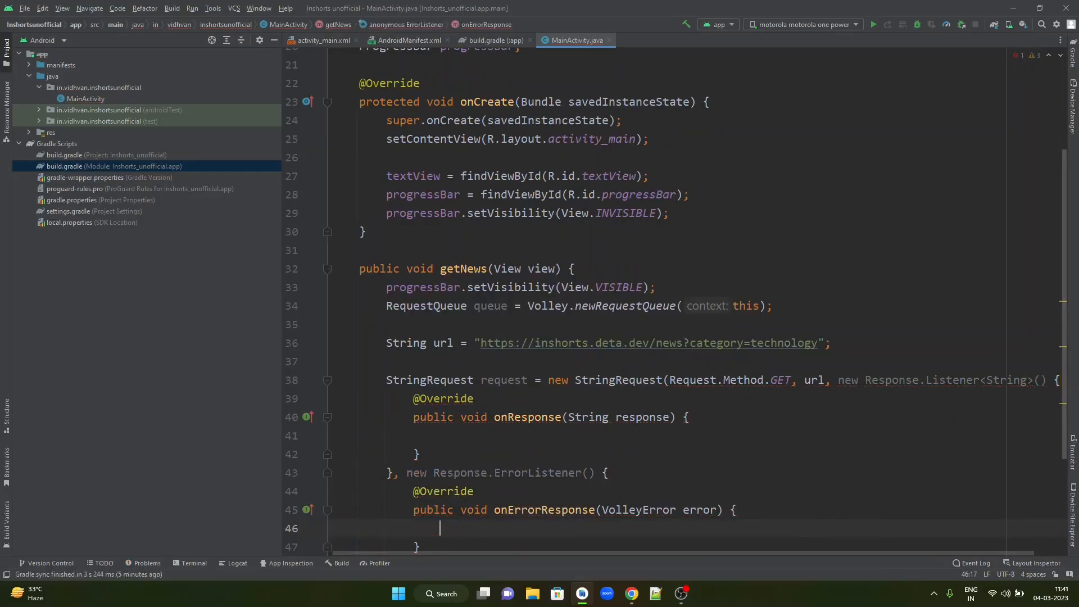
text(});)
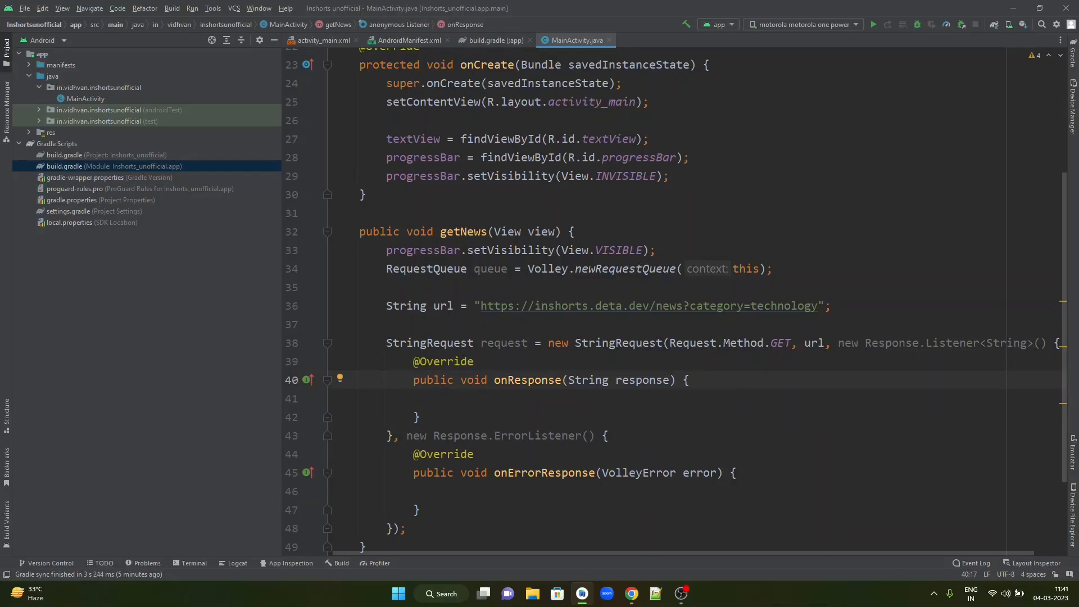
click(440, 399)
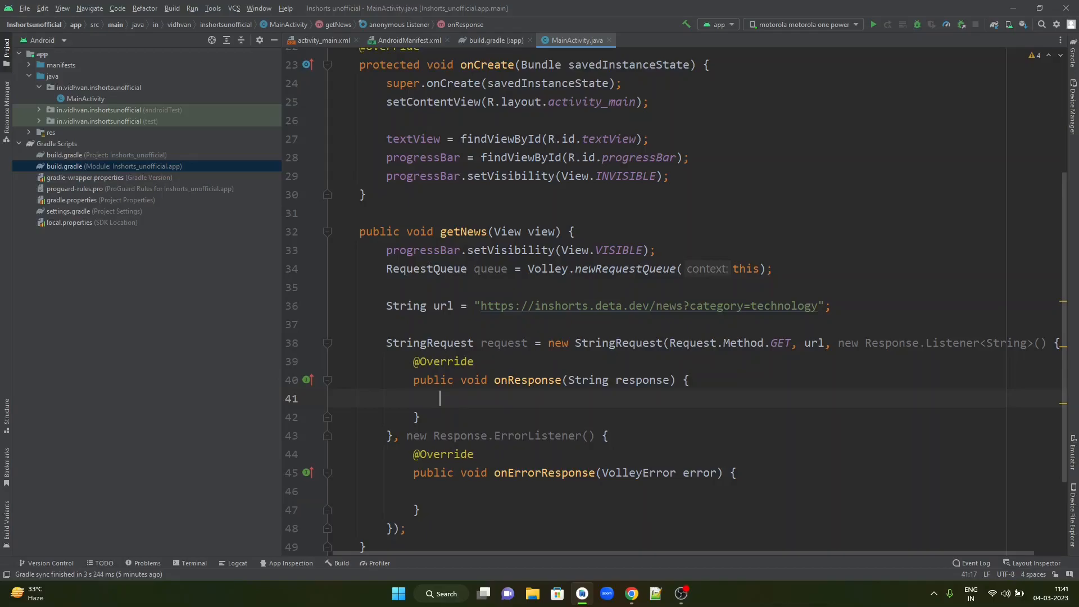
Step: Set textView to response or error.getMessage() and progressBar to View.INVISIBLE in both callbacks
text(textView)
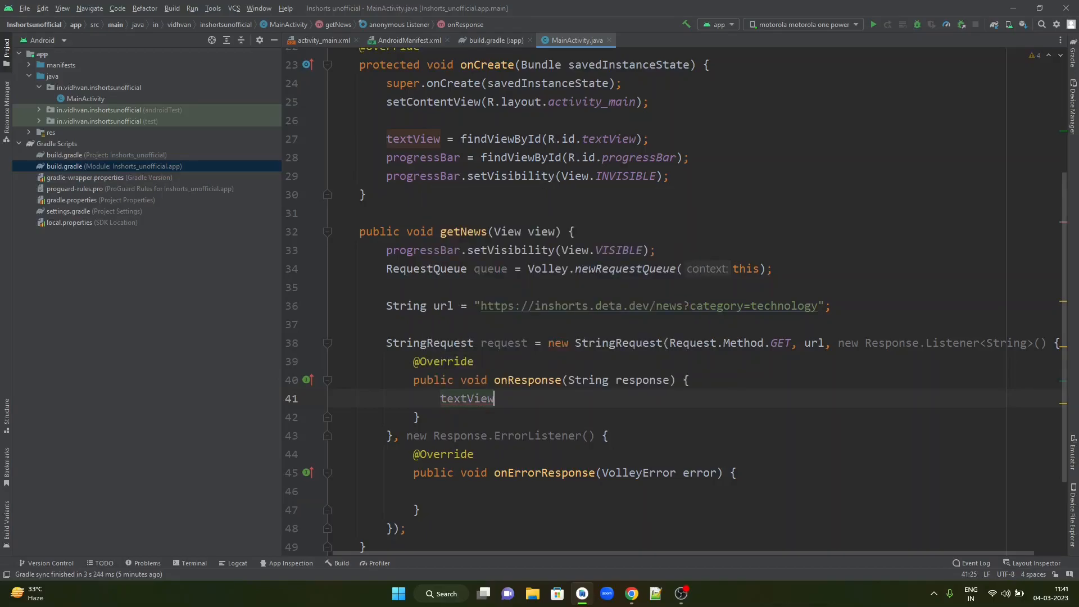
text(.setText();)
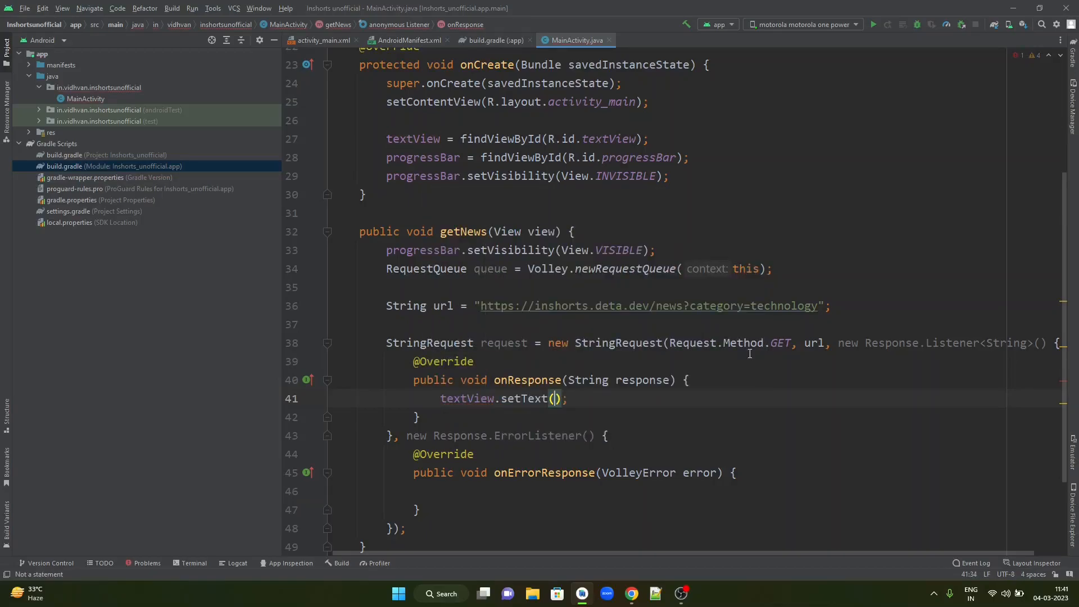
text(response)
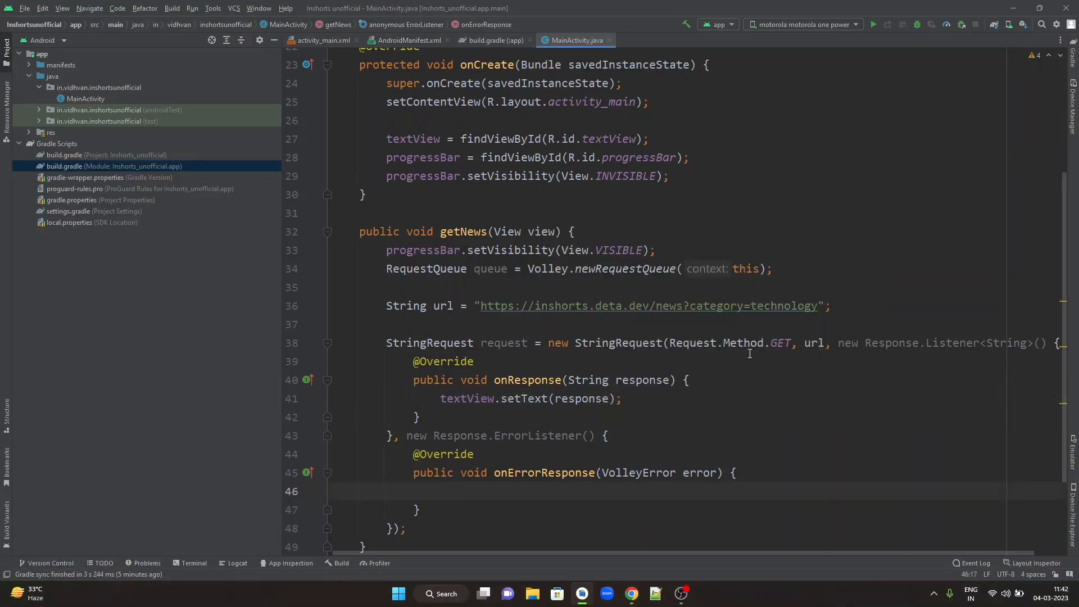
text(textView)
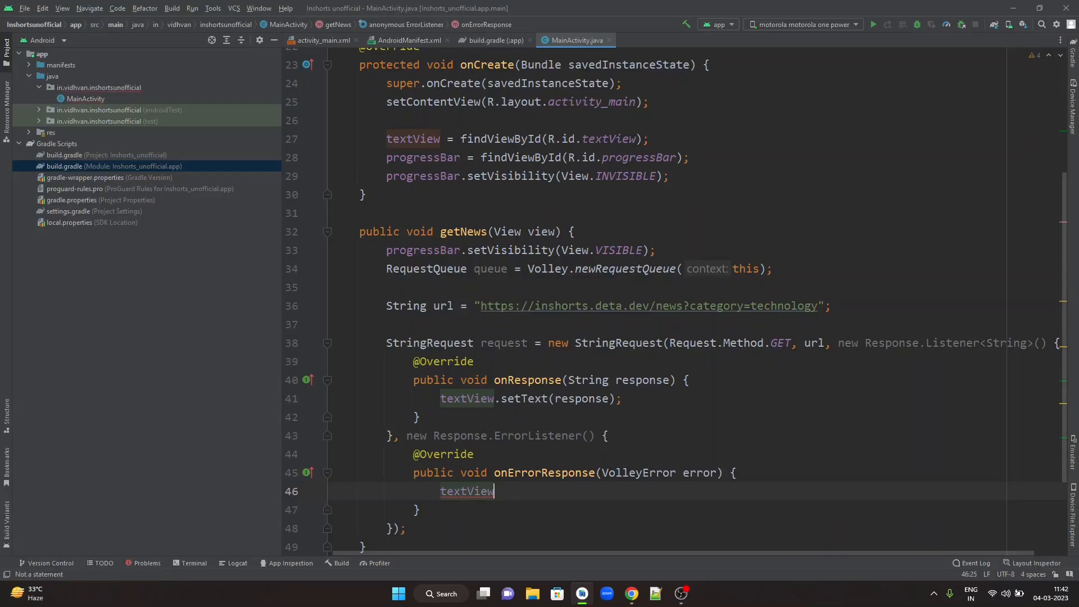
text(.setText();)
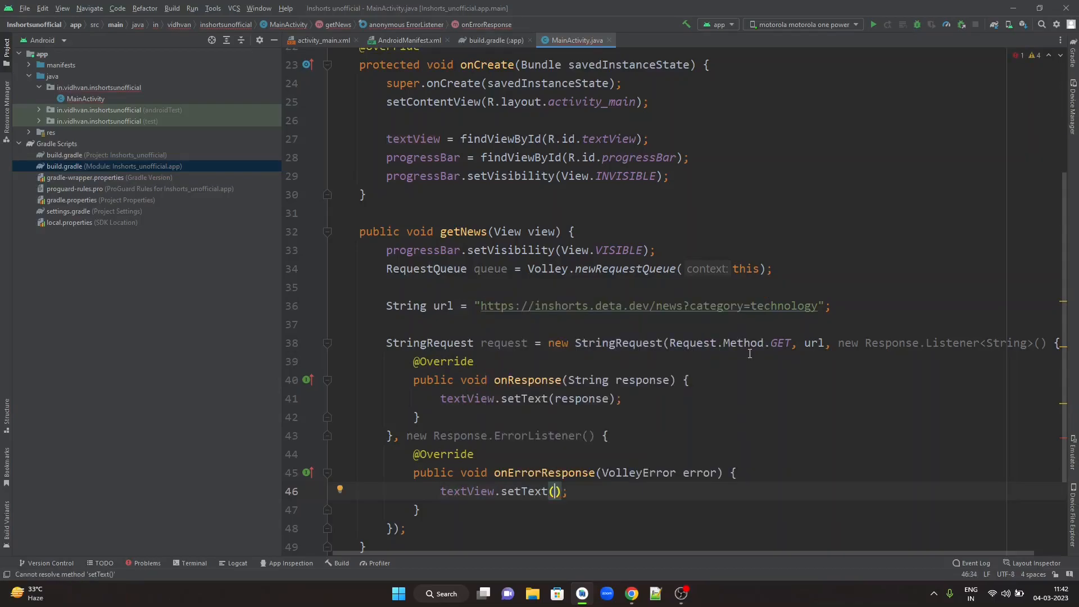
text(error.getMessage()
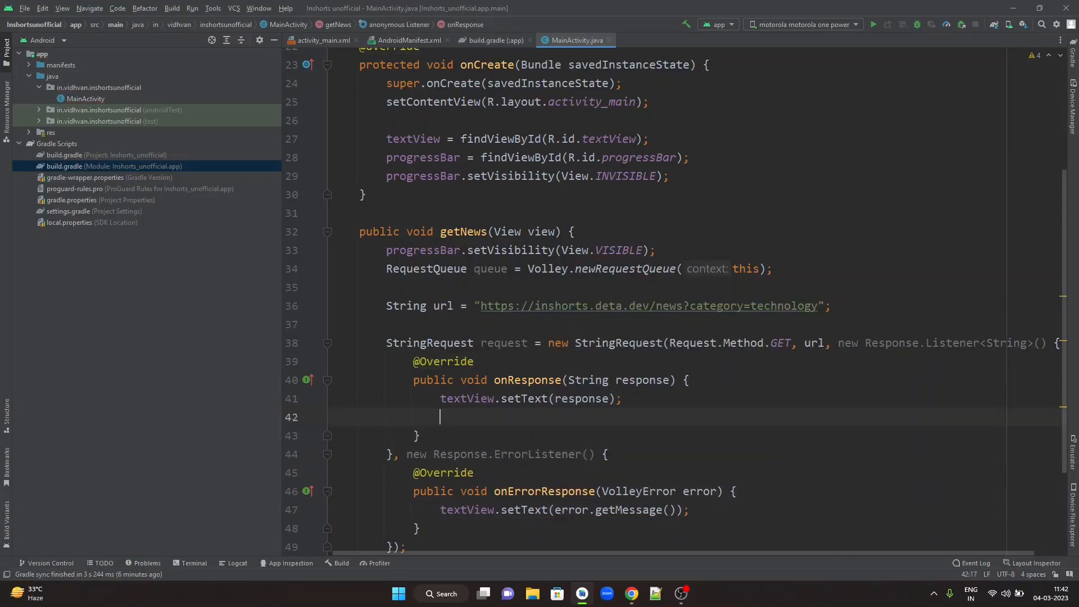
text(pro)
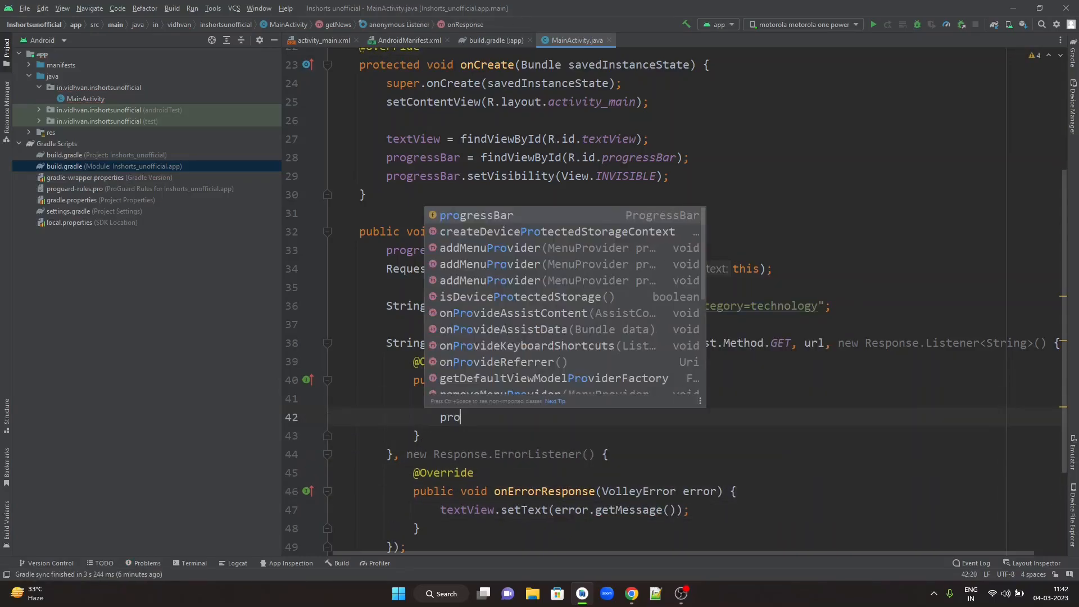
text(progressBar.se)
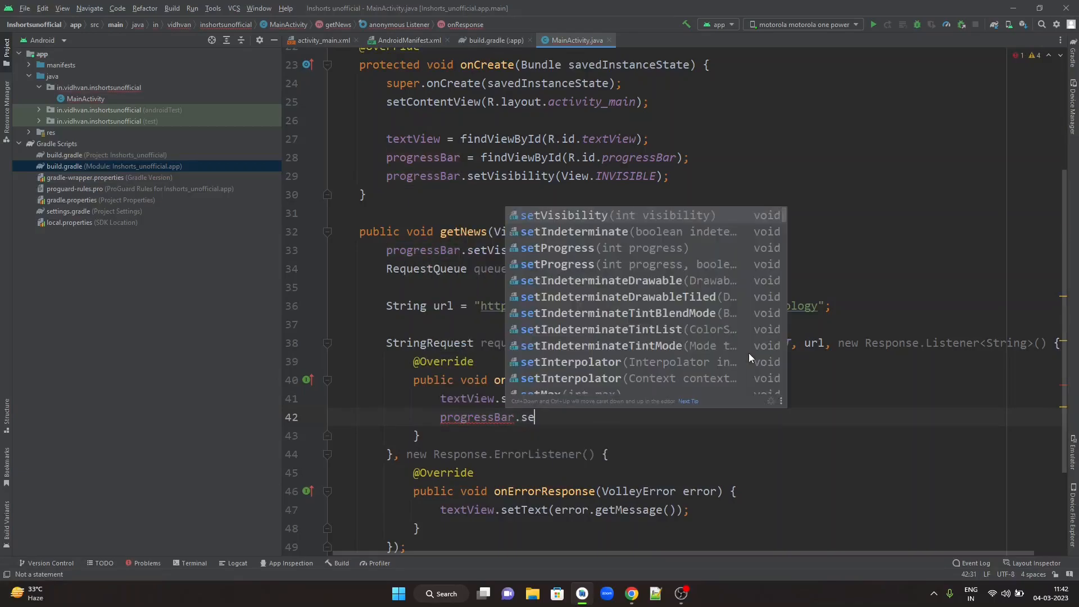
click(562, 215)
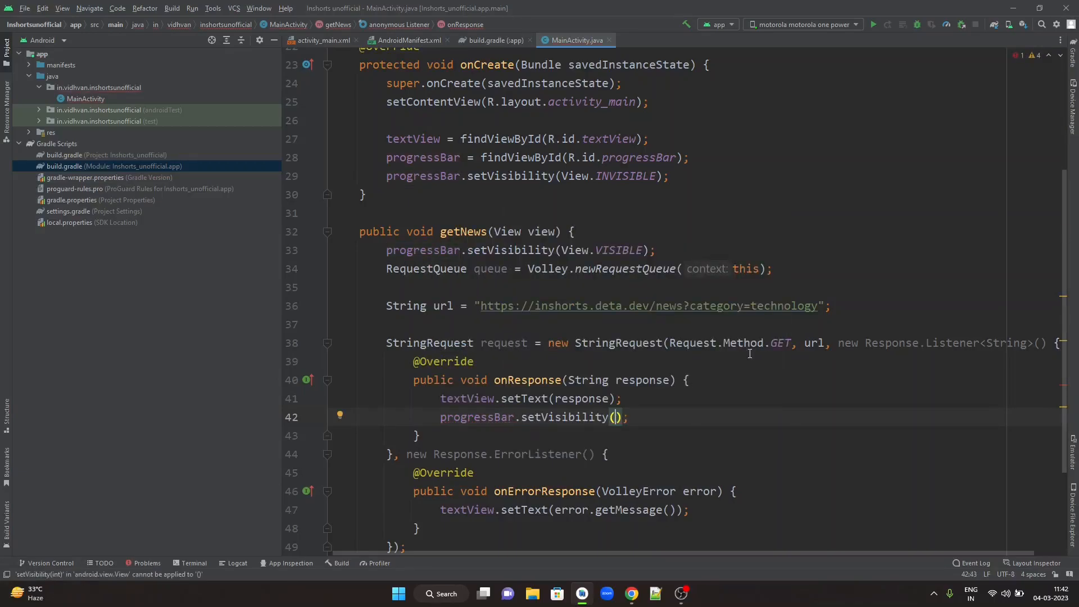
text(INVISIBLE)
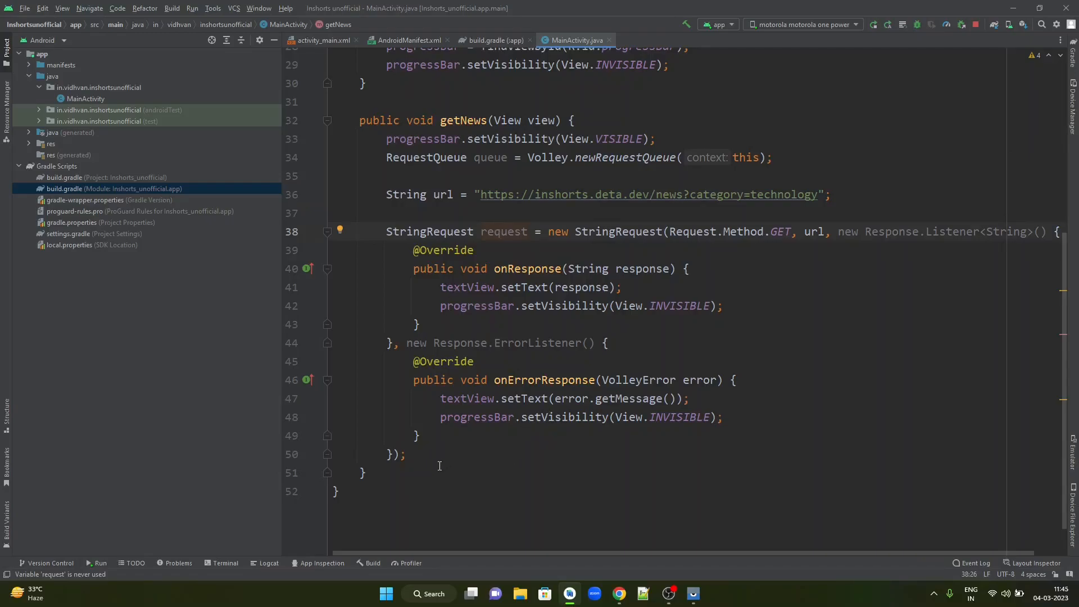
Step: Add queue.add(request) at the end of getNews
key(Enter)
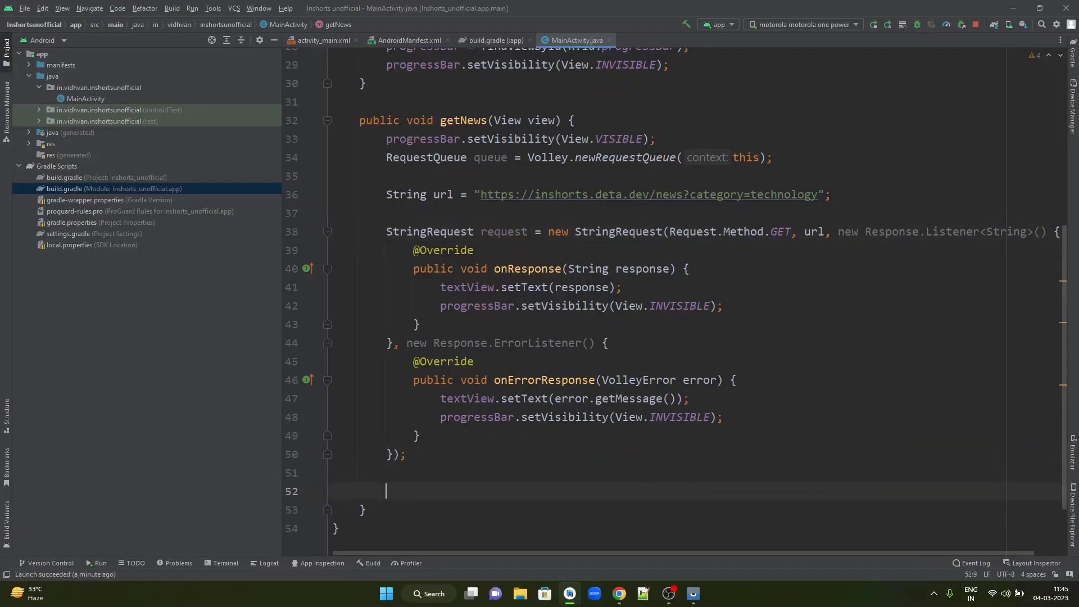
text(queue.add()
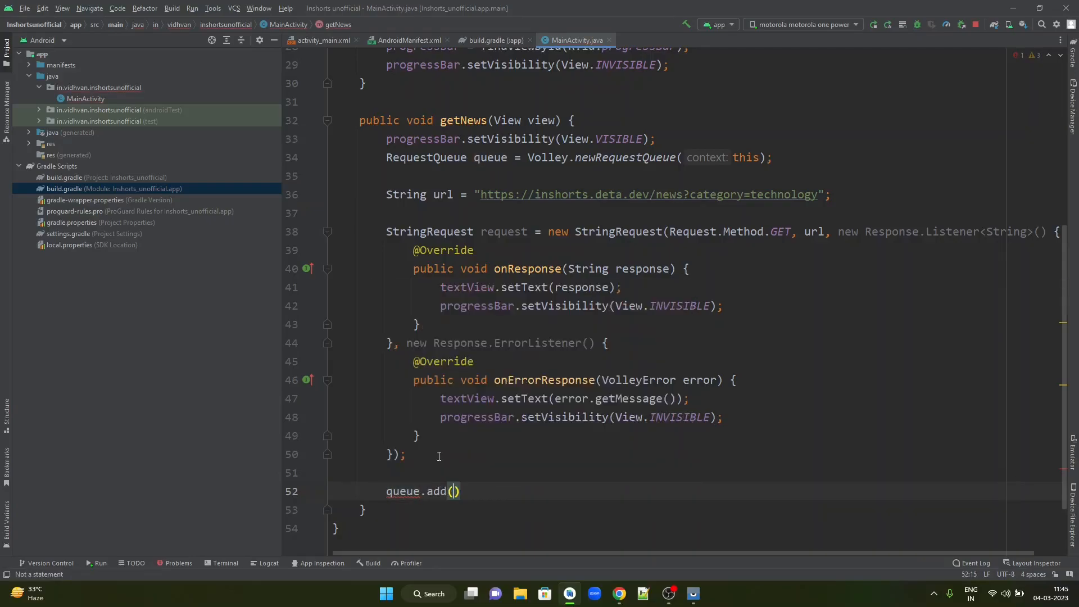
text(r)
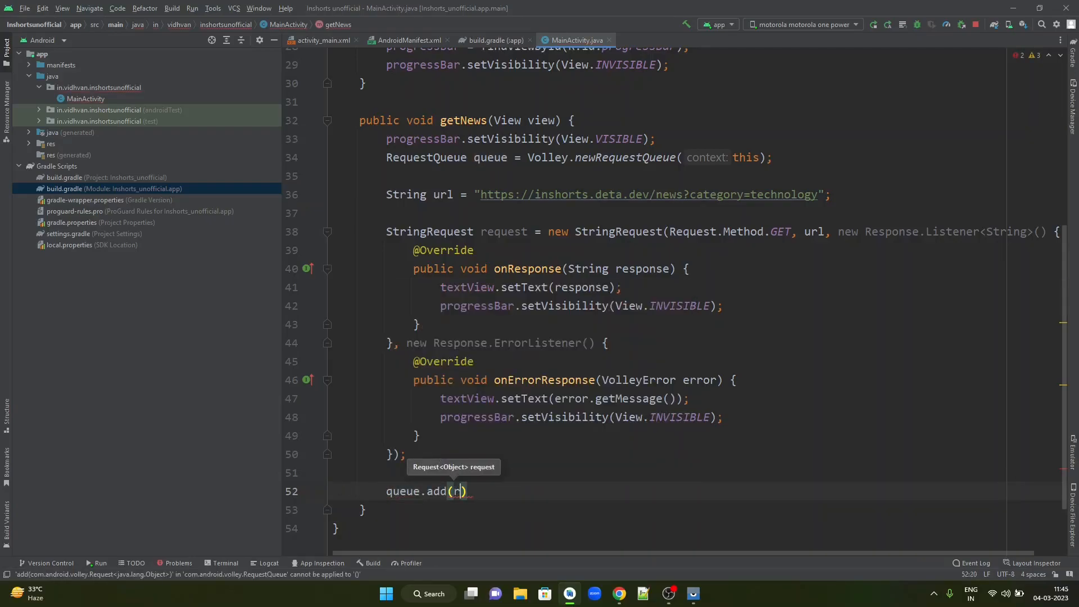
text(equest)
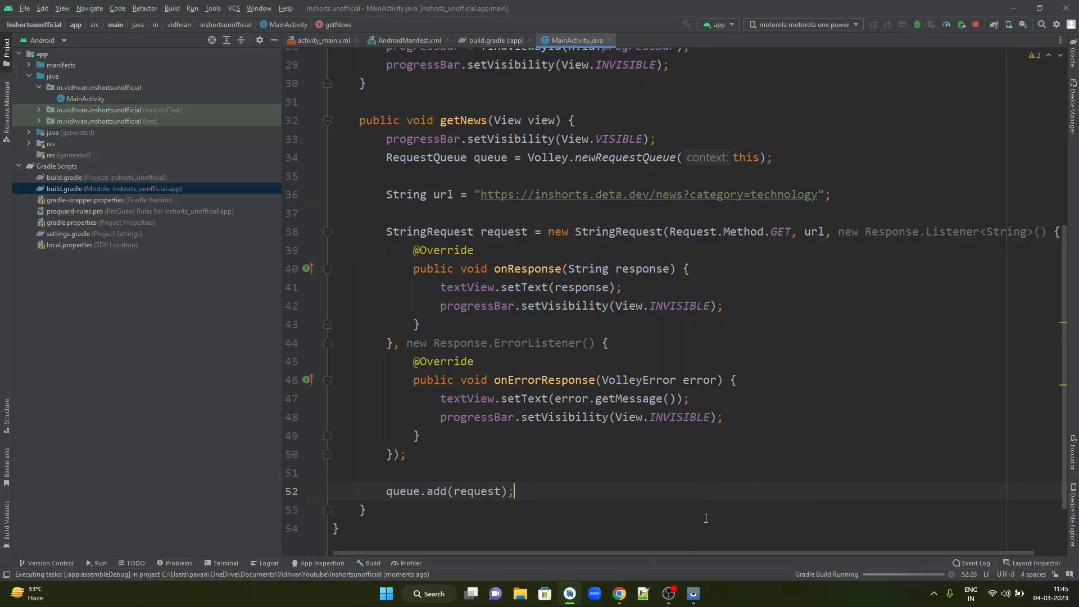
Step: Run the app on the phone and tap Get News to show the technology news JSON
click(693, 593)
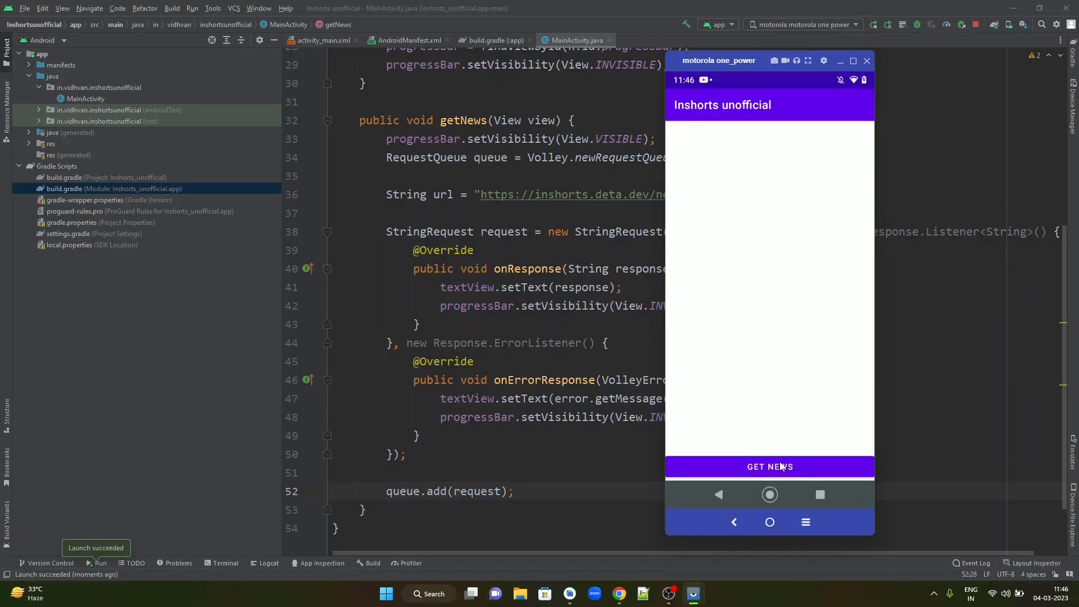
click(770, 467)
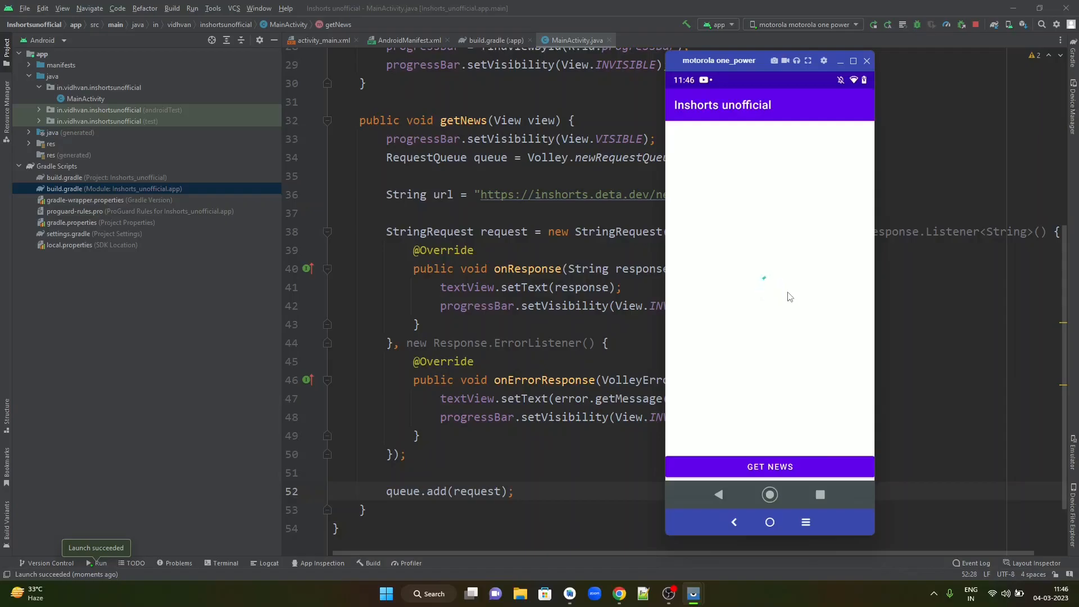
click(770, 467)
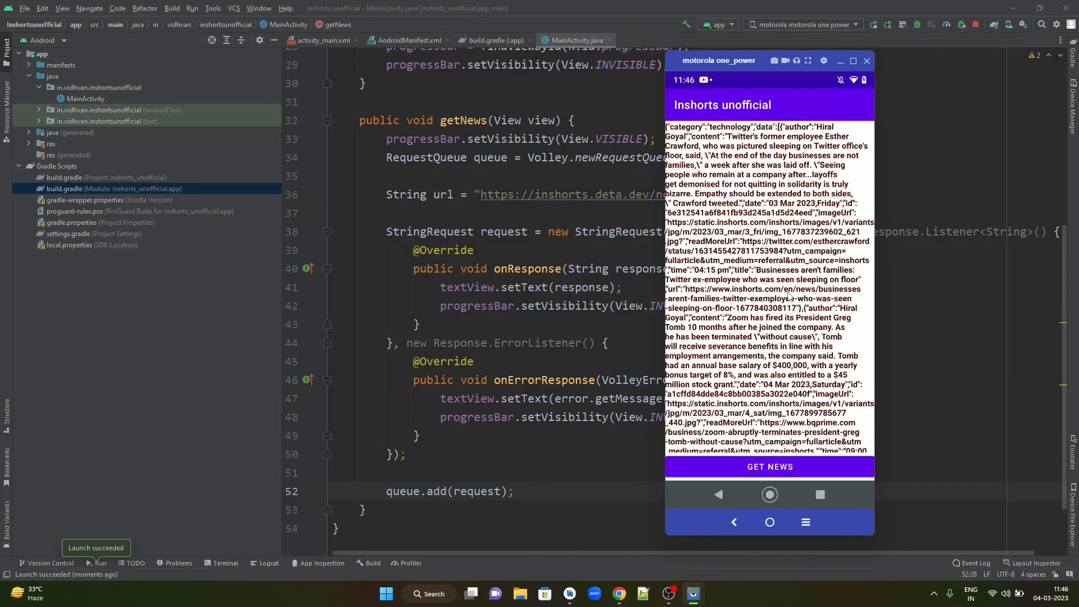